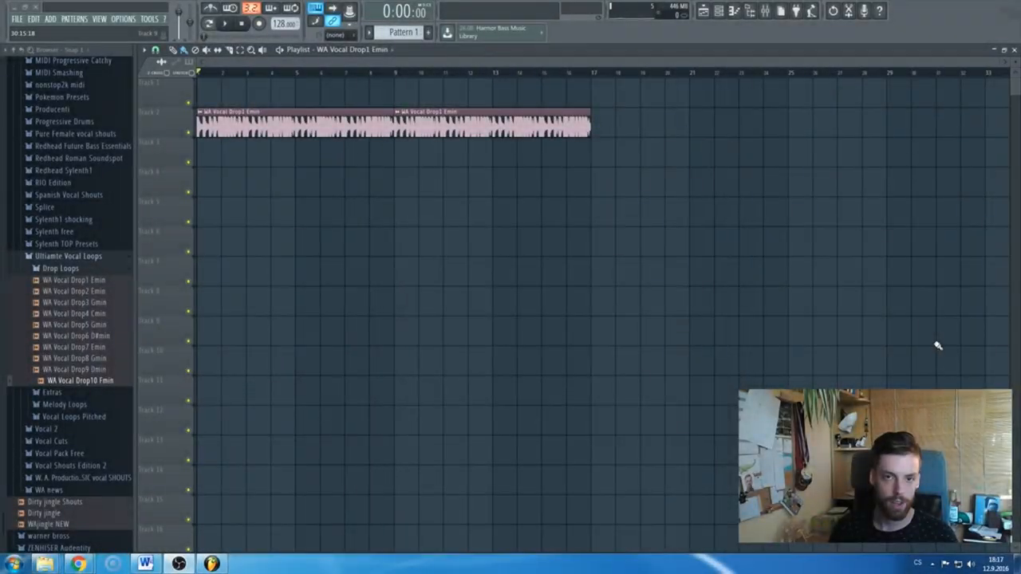
mouse_move(513, 166)
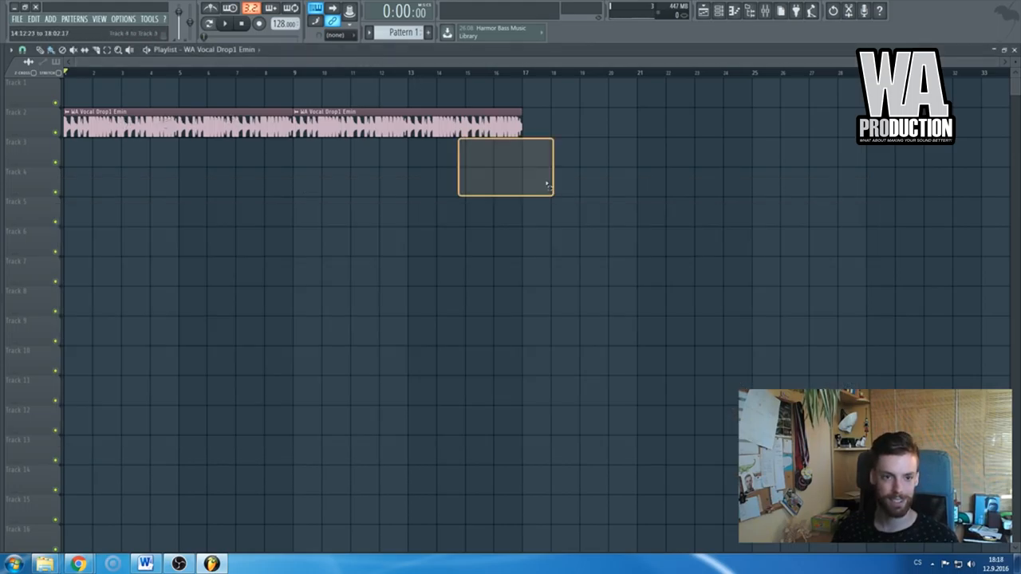
Step: Move the vocal drop loop to Track 3 at bar 5, then view and close Pro-Q 2 and C6
left_click_drag(288, 124, 407, 152)
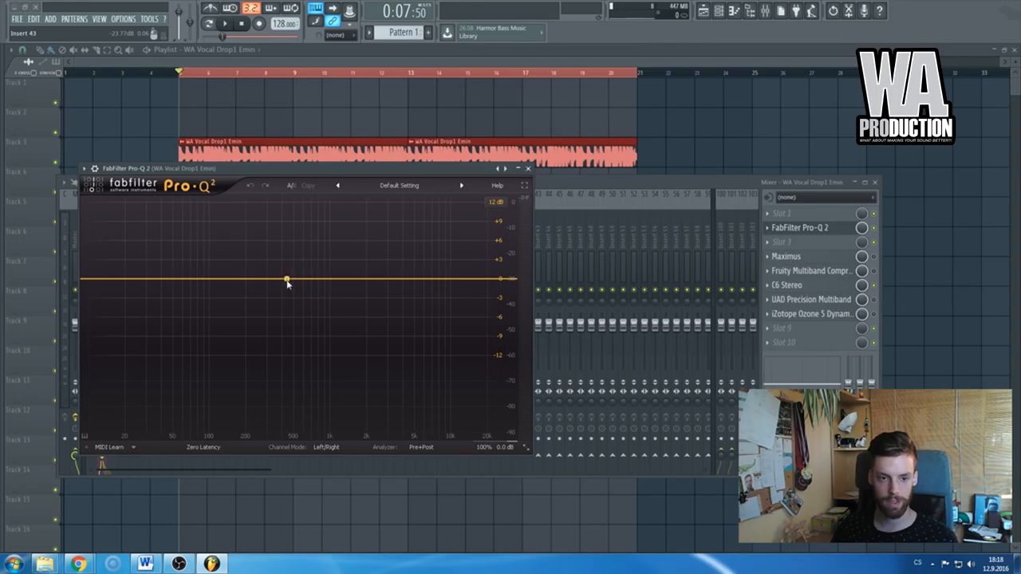
left_click(270, 290)
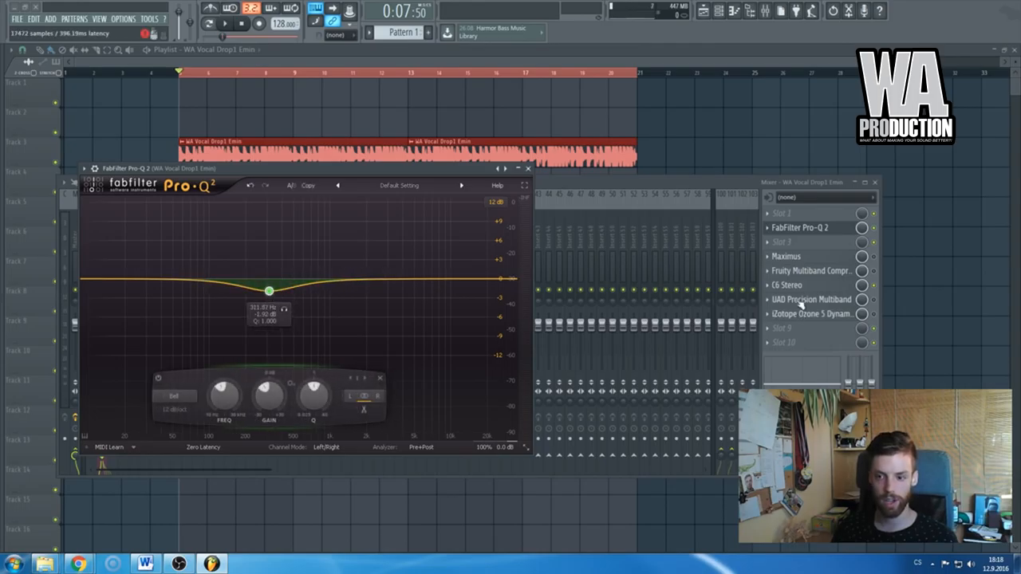
left_click(787, 285)
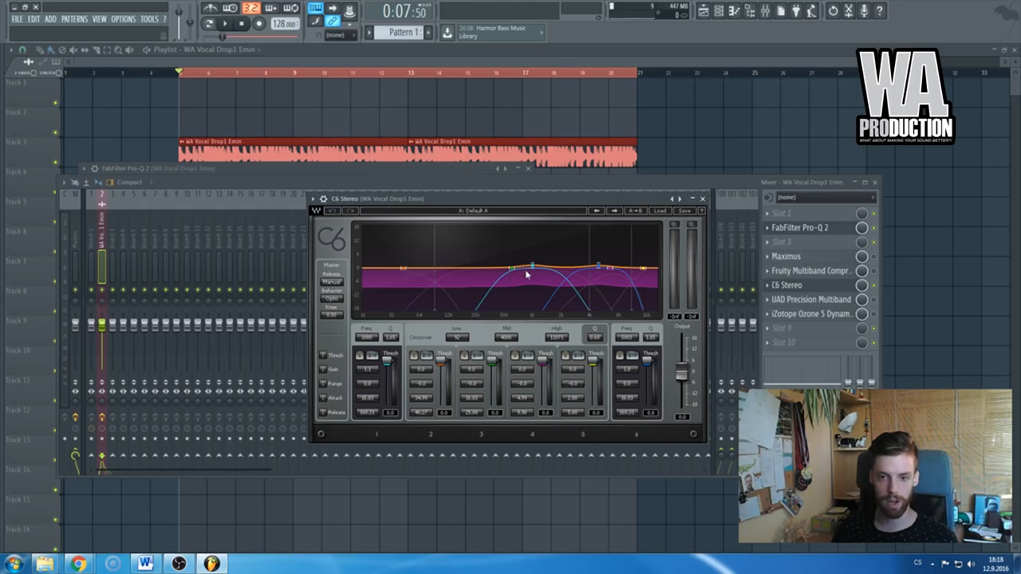
left_click(799, 227)
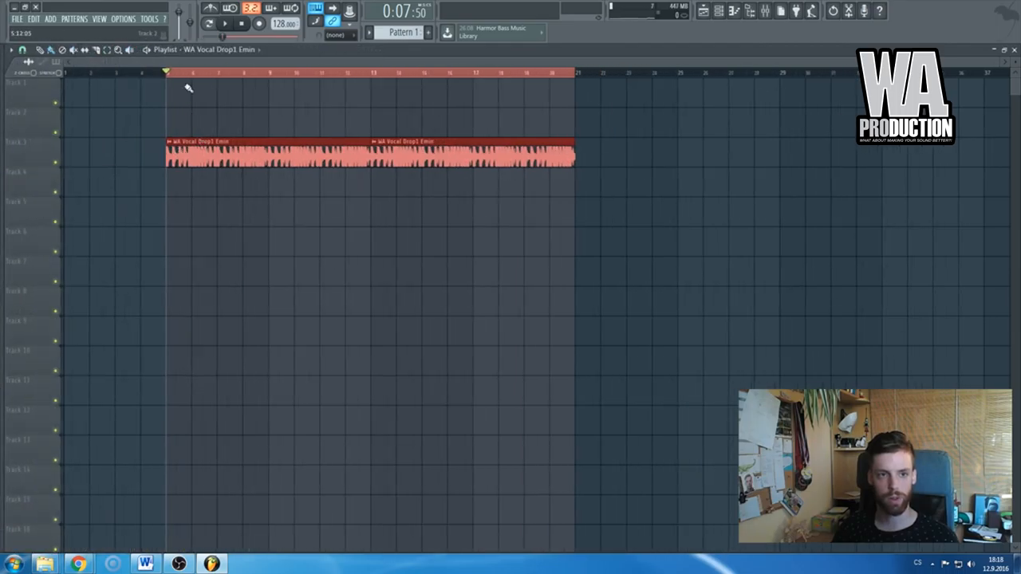
Step: Play the loop and sweep a Pro-Q 2 bell cut between about 1 and 5 dB
left_click(224, 23)
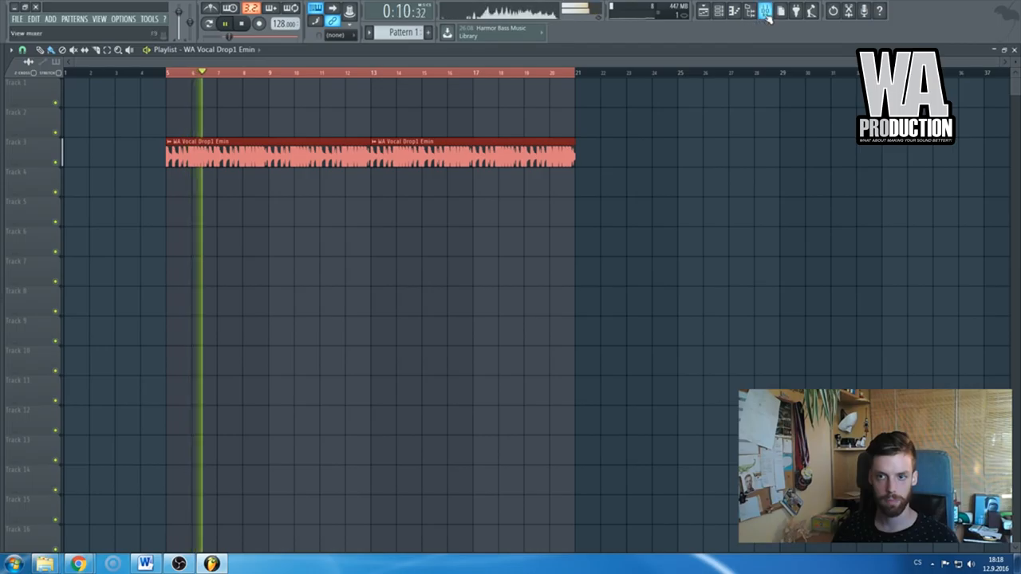
left_click(764, 10)
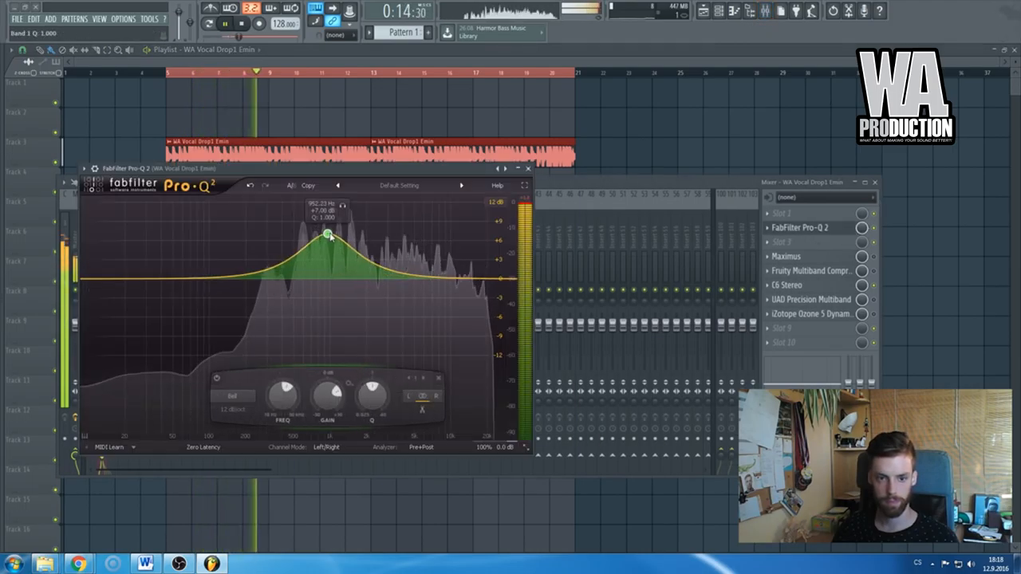
left_click_drag(327, 234, 319, 318)
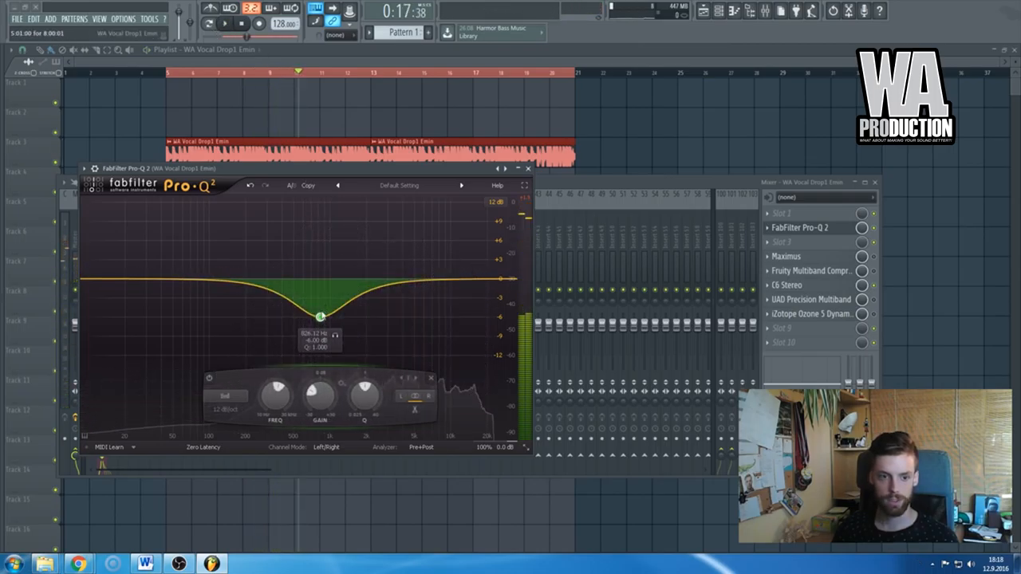
left_click_drag(318, 317, 318, 286)
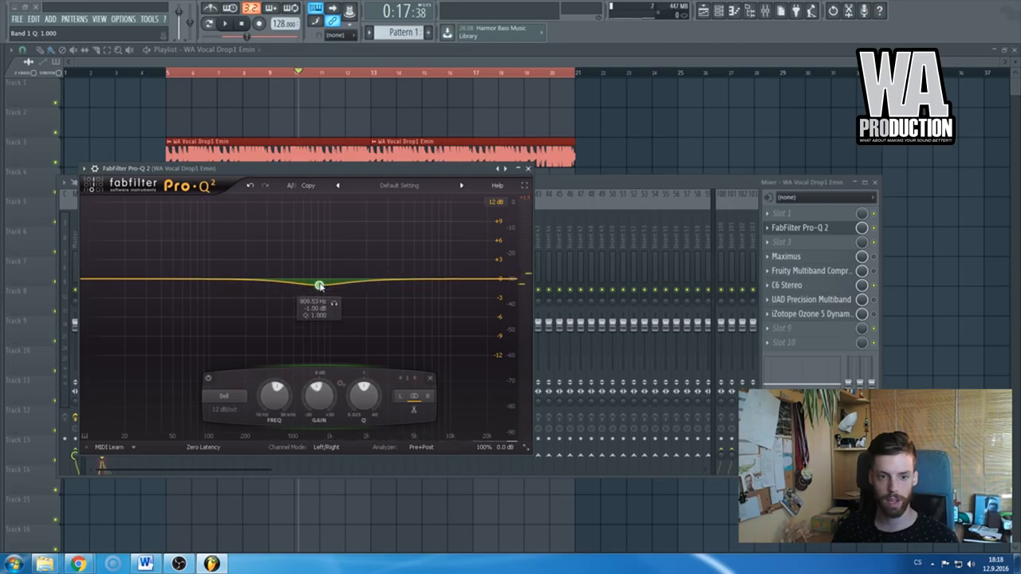
left_click_drag(319, 285, 319, 309)
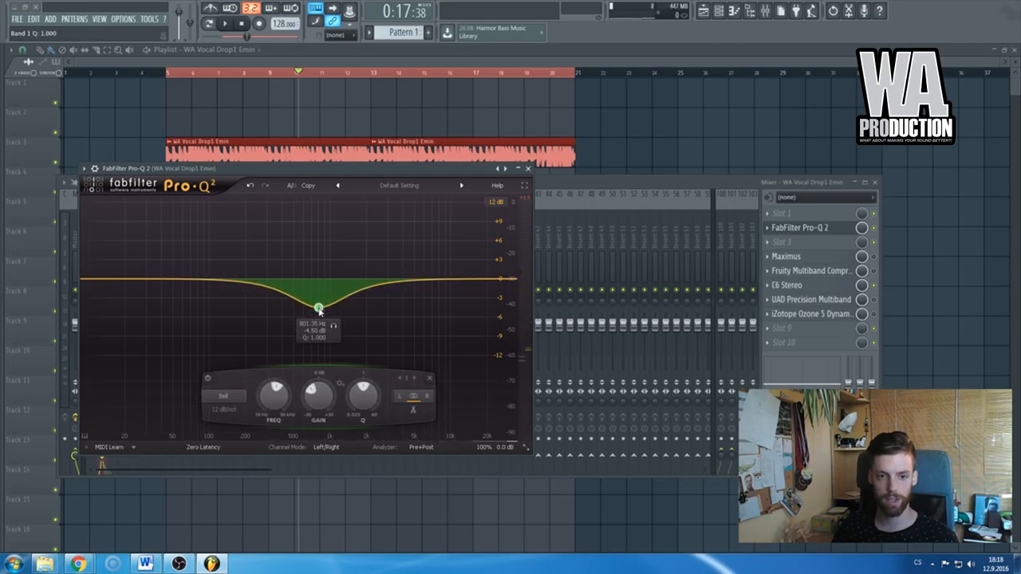
left_click_drag(318, 308, 319, 291)
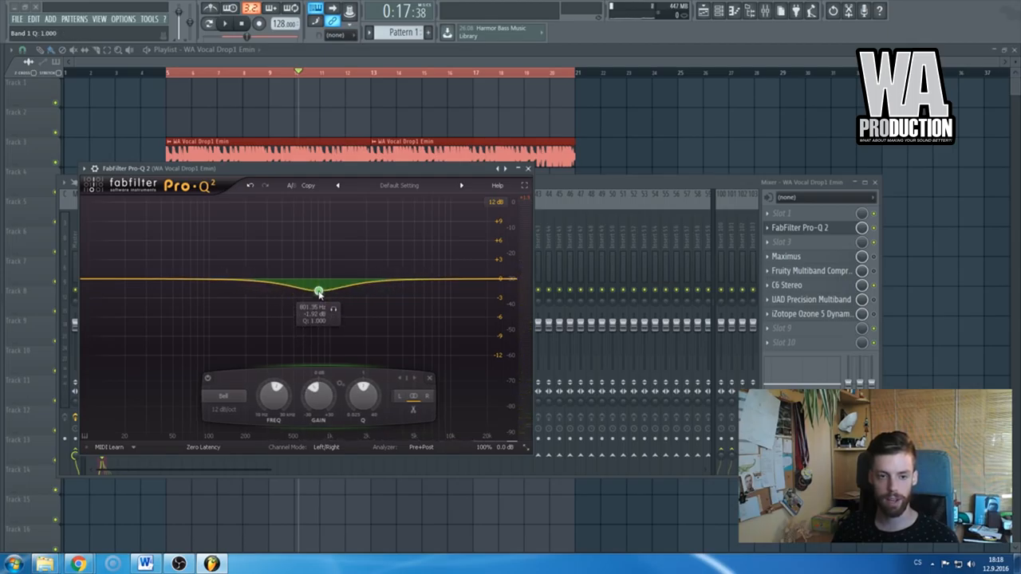
left_click_drag(318, 289, 318, 302)
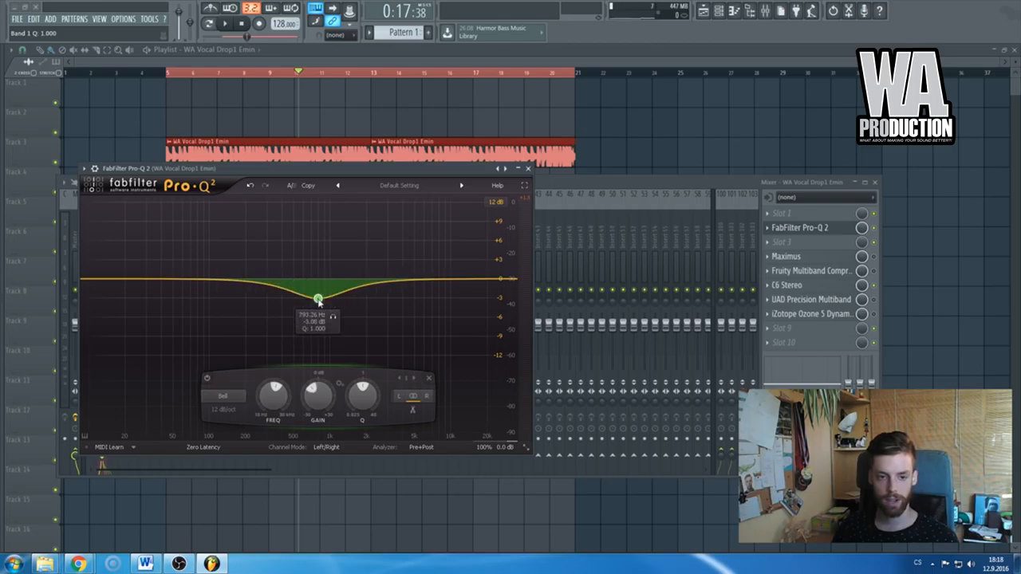
left_click_drag(319, 301, 316, 289)
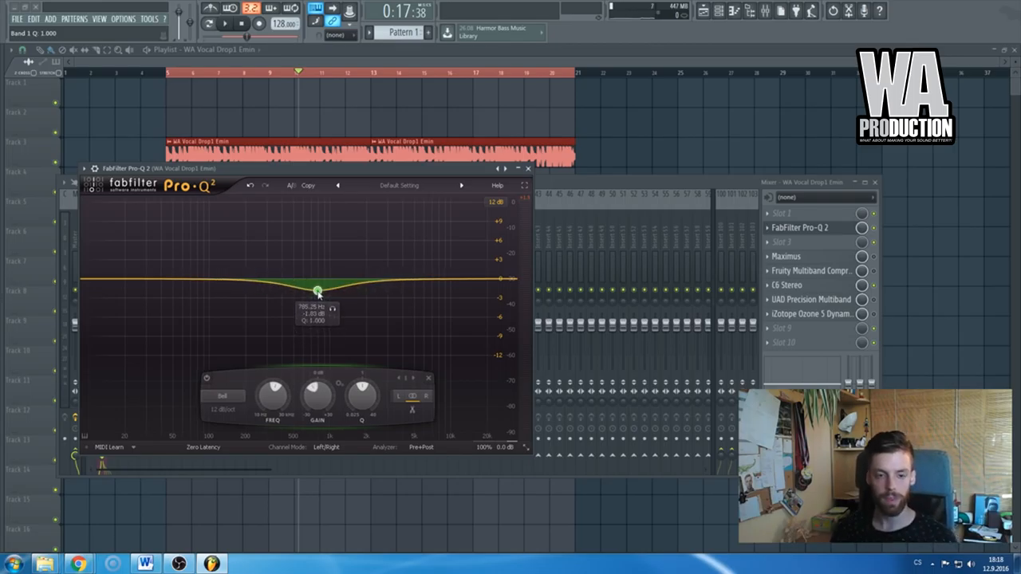
left_click_drag(317, 290, 317, 308)
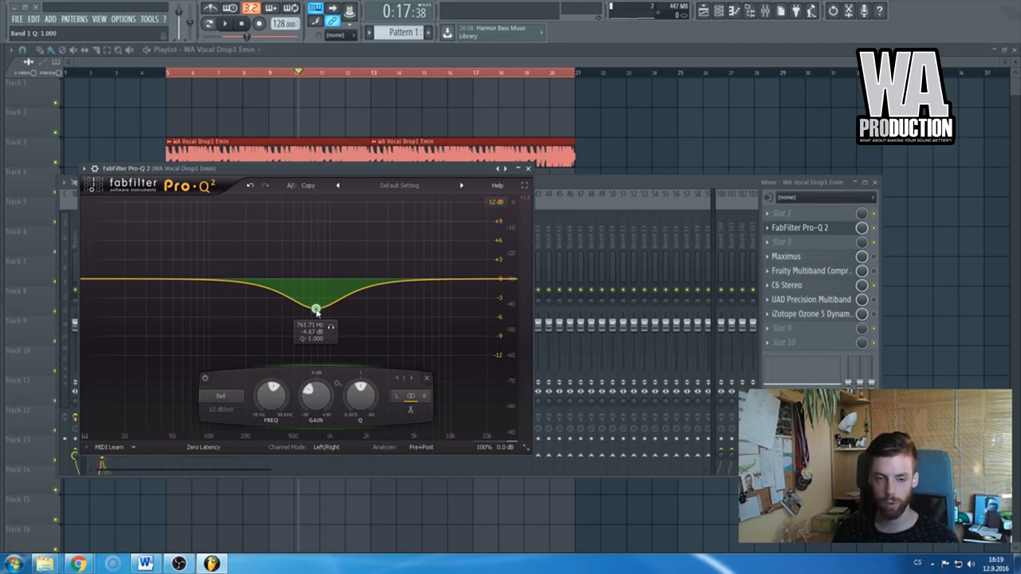
left_click_drag(317, 309, 315, 289)
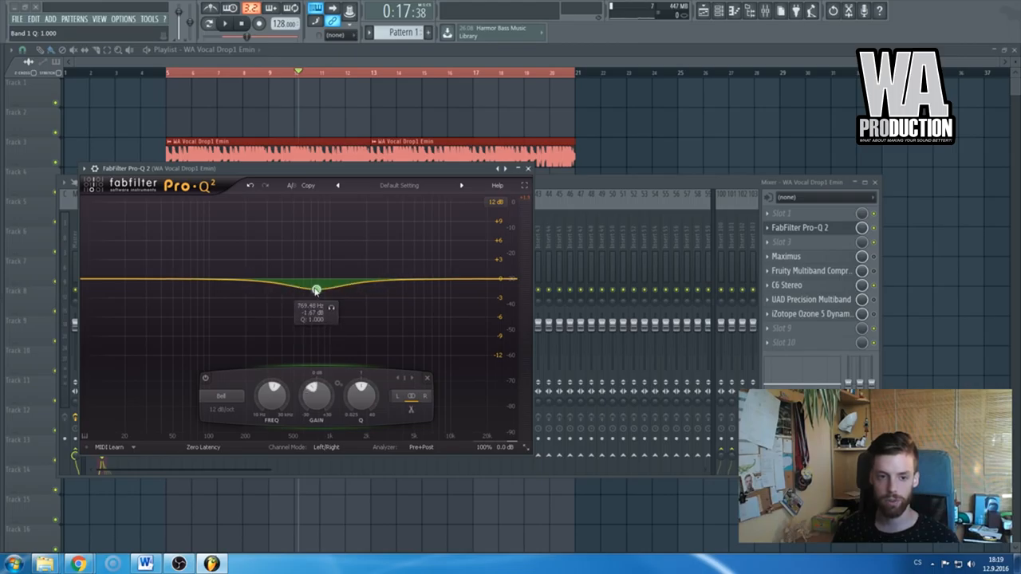
left_click_drag(315, 288, 313, 302)
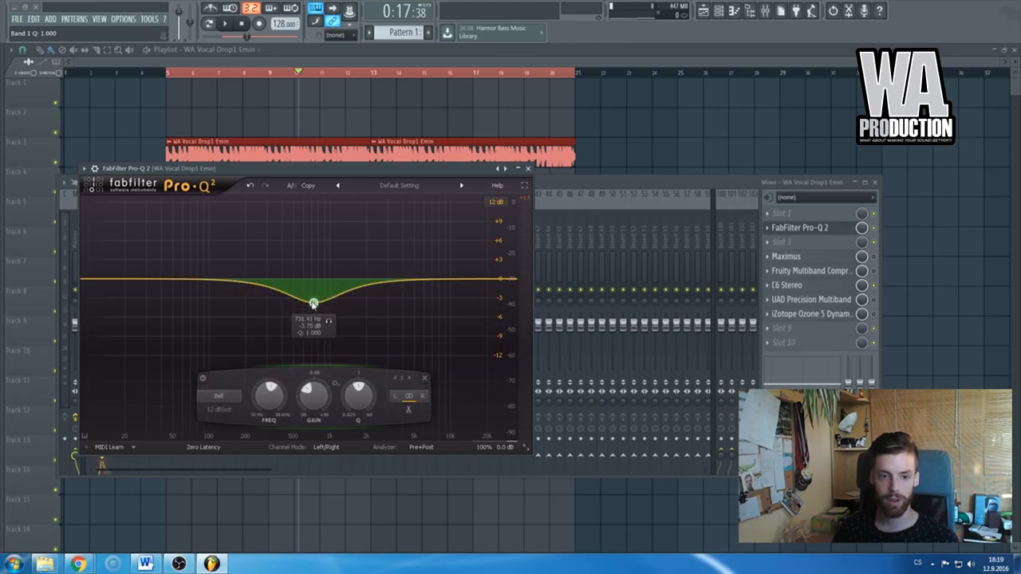
Step: Add and flatten a high band, settling the mid cut at about 3 dB
left_click_drag(314, 303, 314, 297)
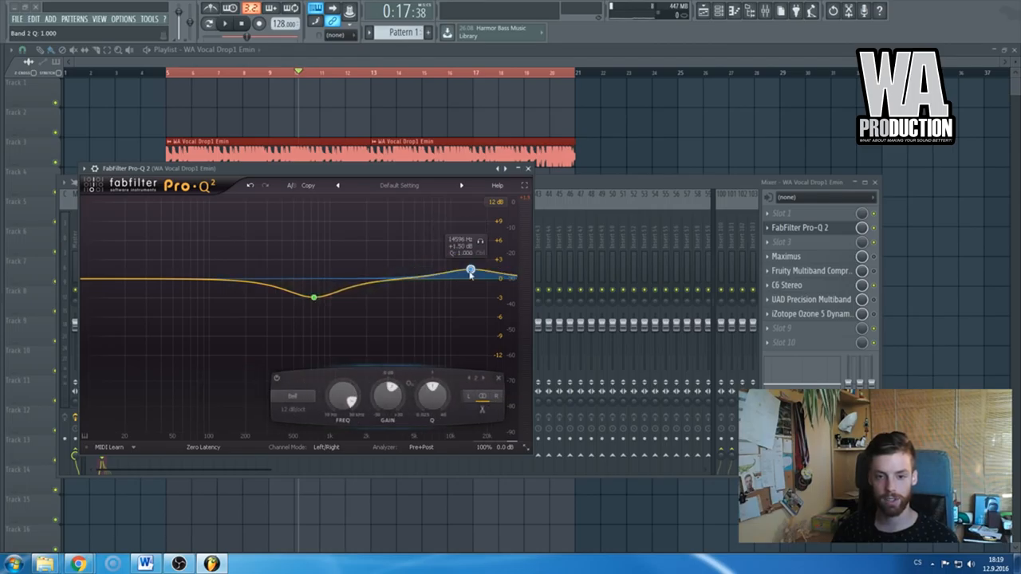
left_click_drag(471, 271, 442, 281)
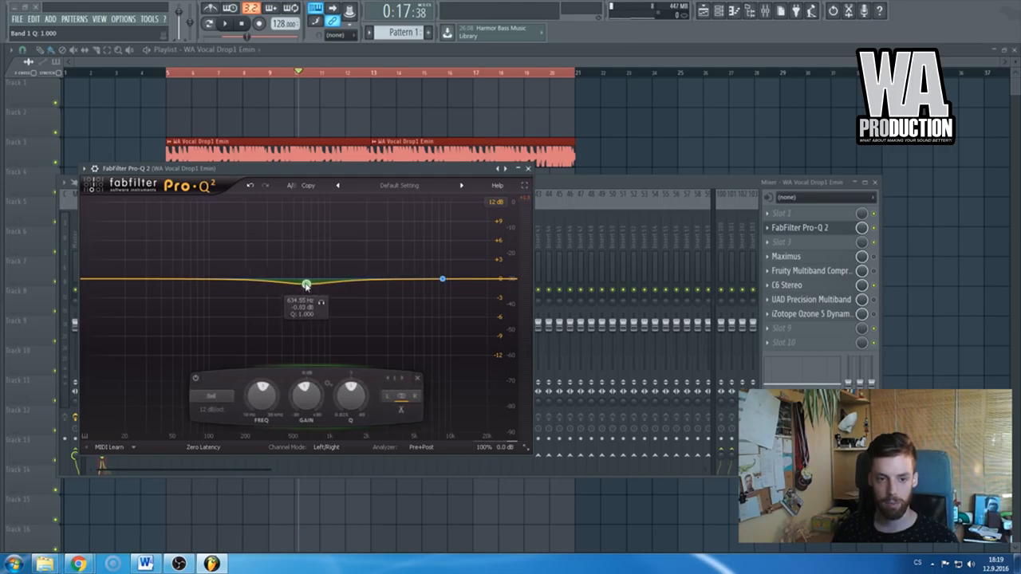
left_click_drag(306, 284, 309, 299)
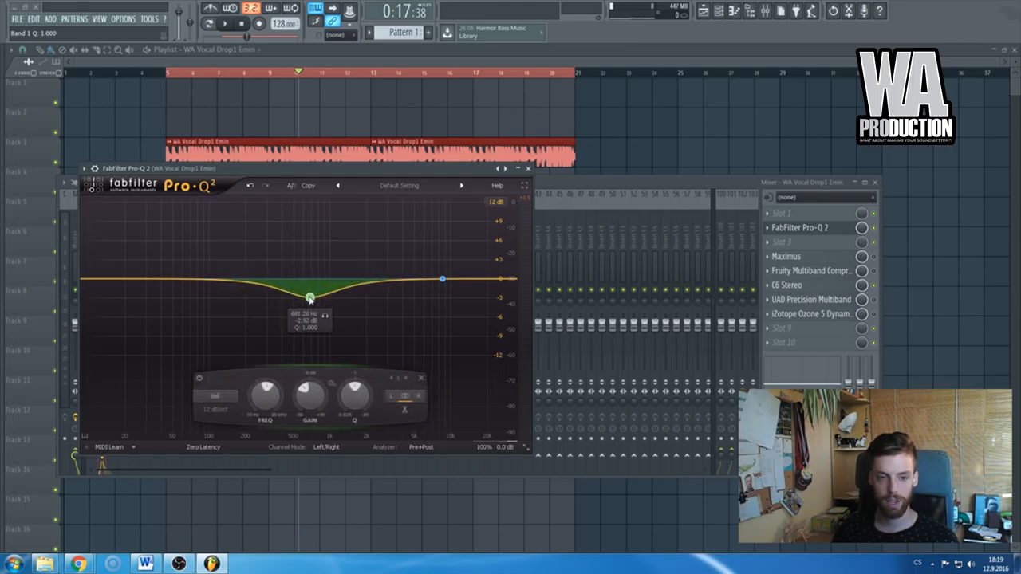
left_click_drag(309, 298, 318, 301)
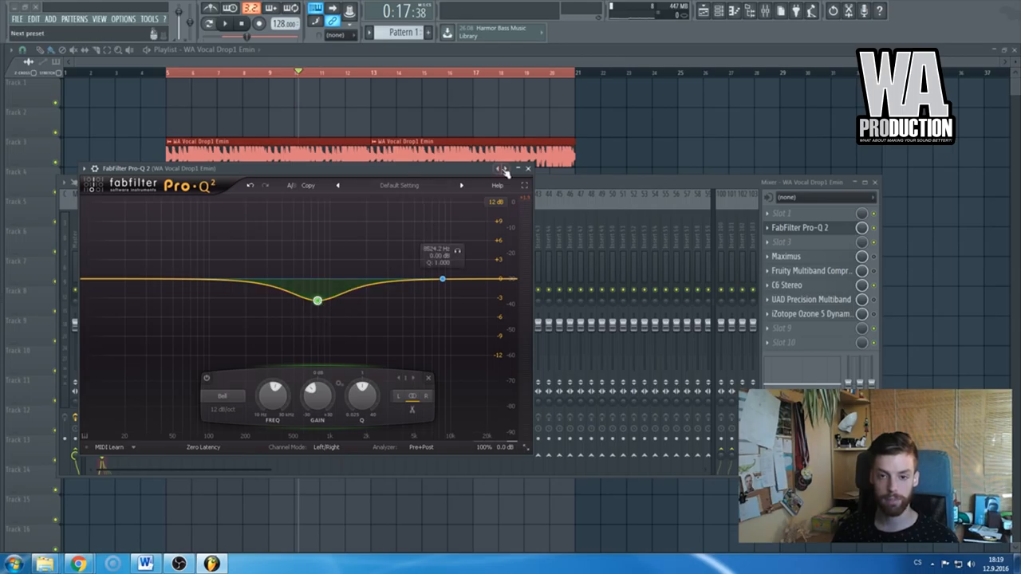
left_click(528, 168)
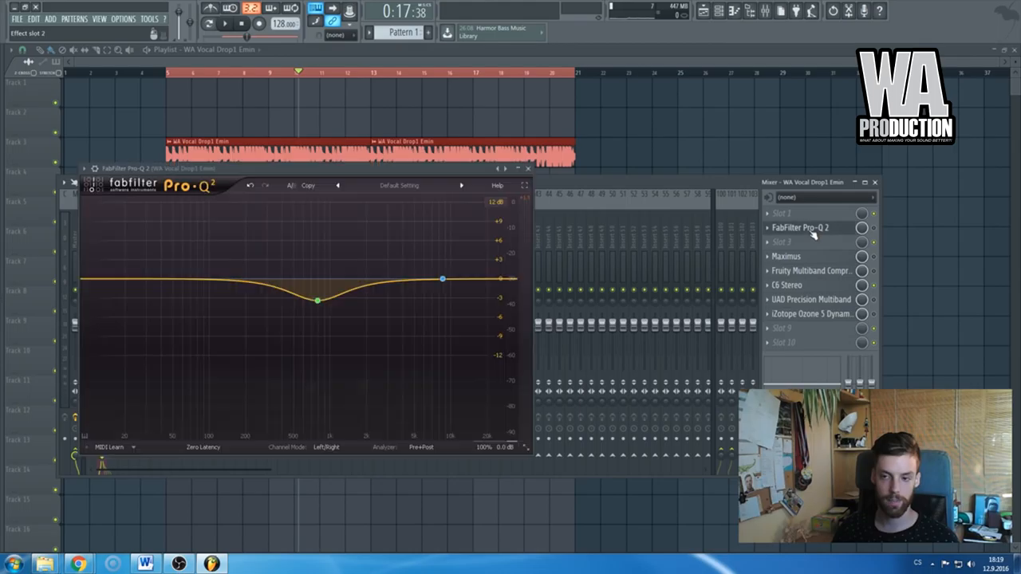
left_click(316, 301)
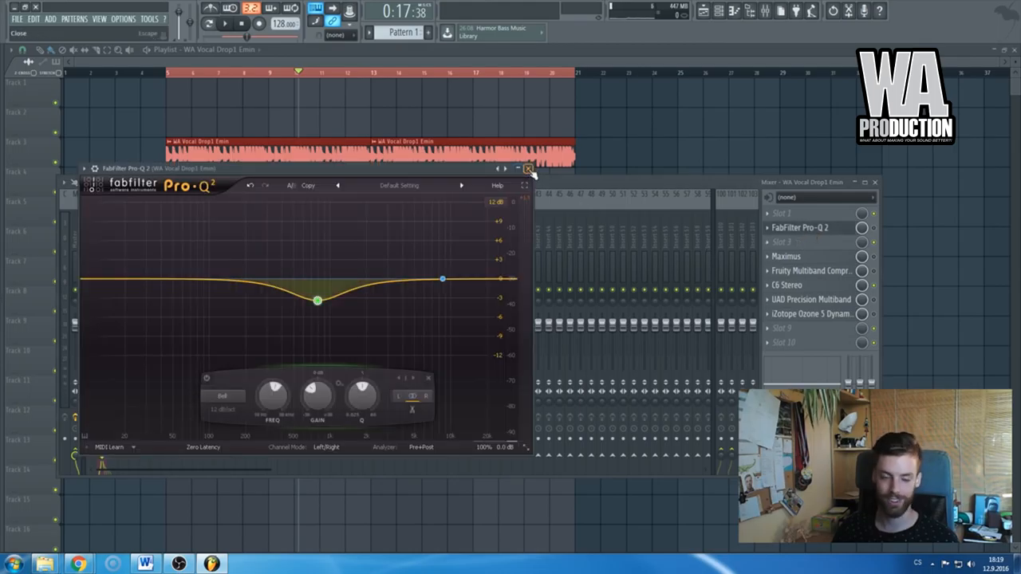
Step: Open C6 Stereo on the vocal insert and nudge the mid band crossover slightly lower
left_click(528, 168)
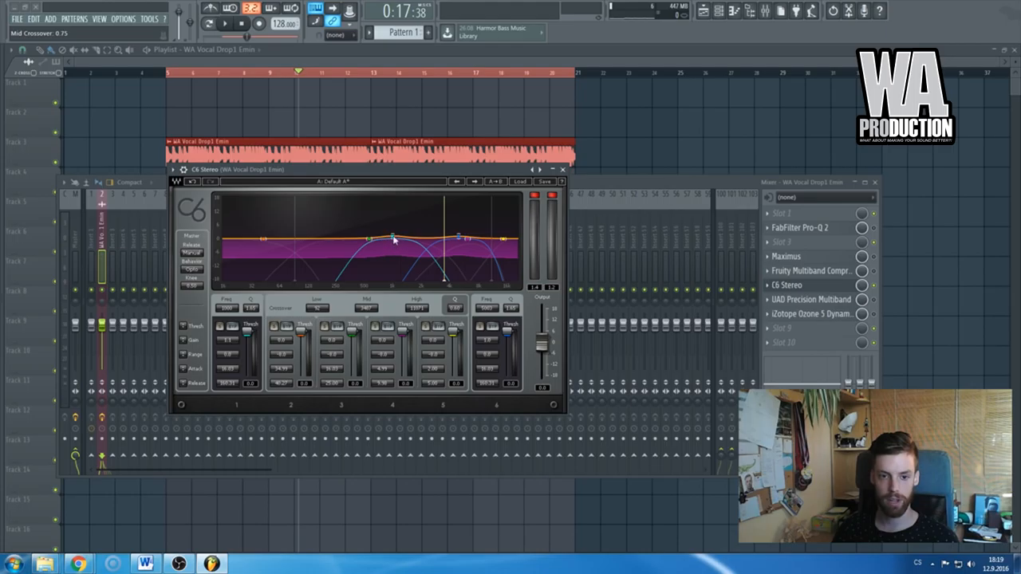
left_click_drag(395, 239, 395, 240)
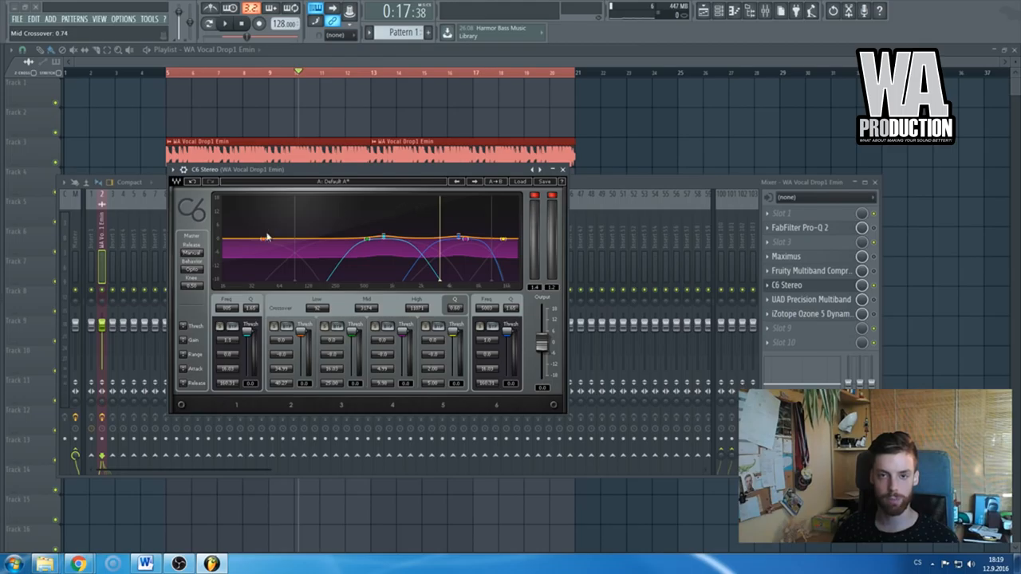
mouse_move(355, 255)
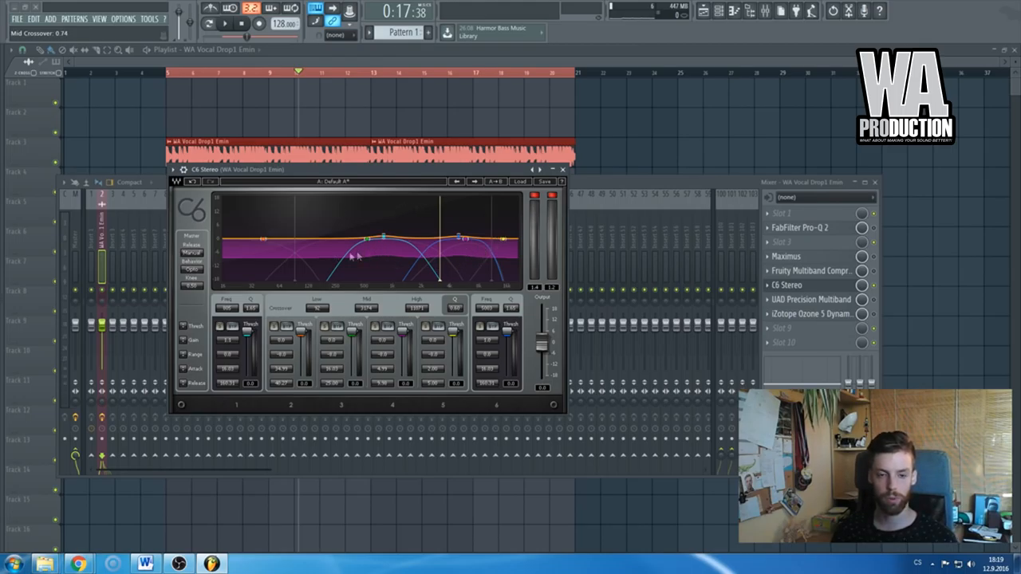
mouse_move(506, 254)
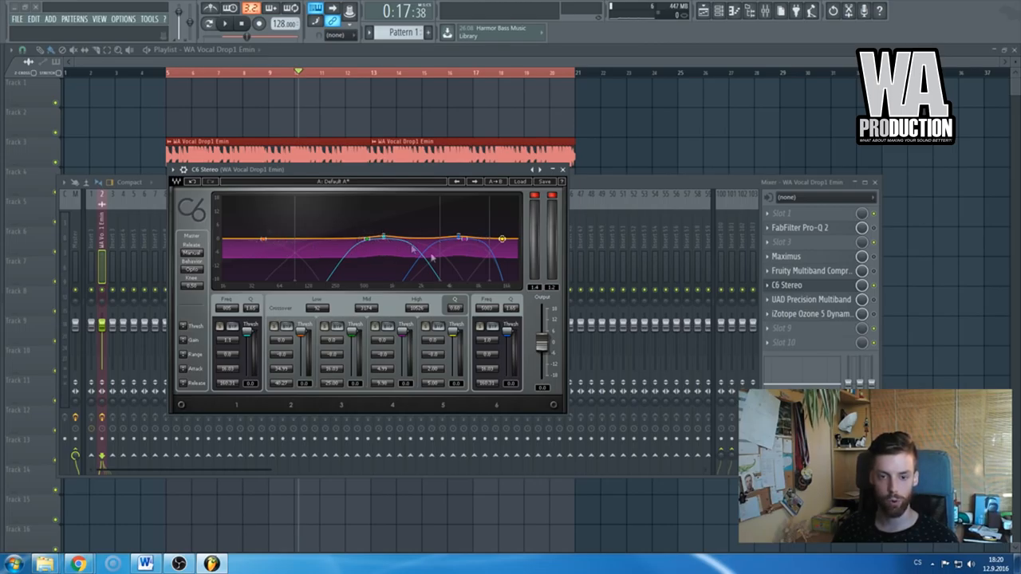
mouse_move(378, 291)
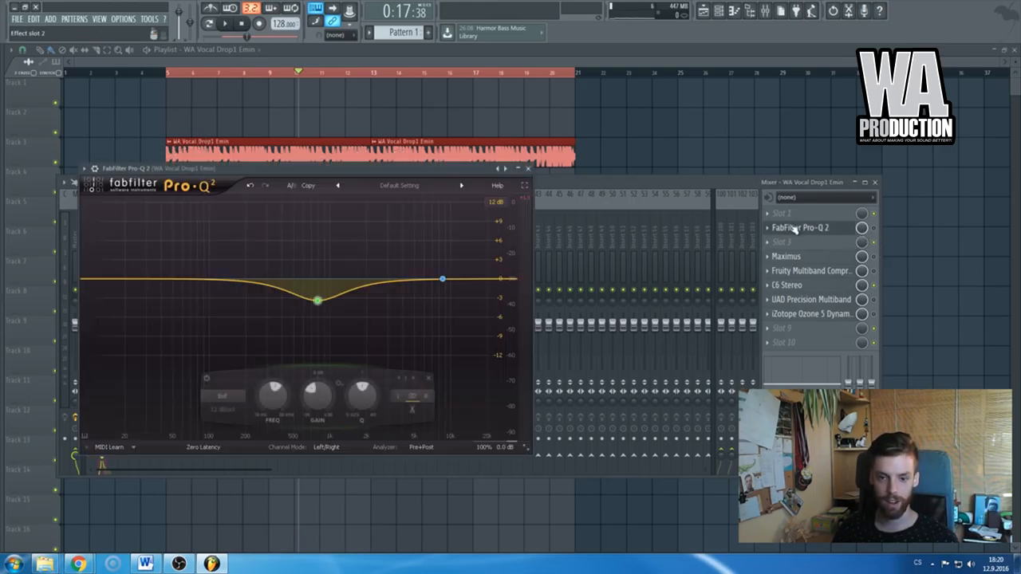
Step: Test a Pro-Q 2 bell boost near 900 Hz, then return it to about 0.5 dB
left_click_drag(316, 301, 305, 280)
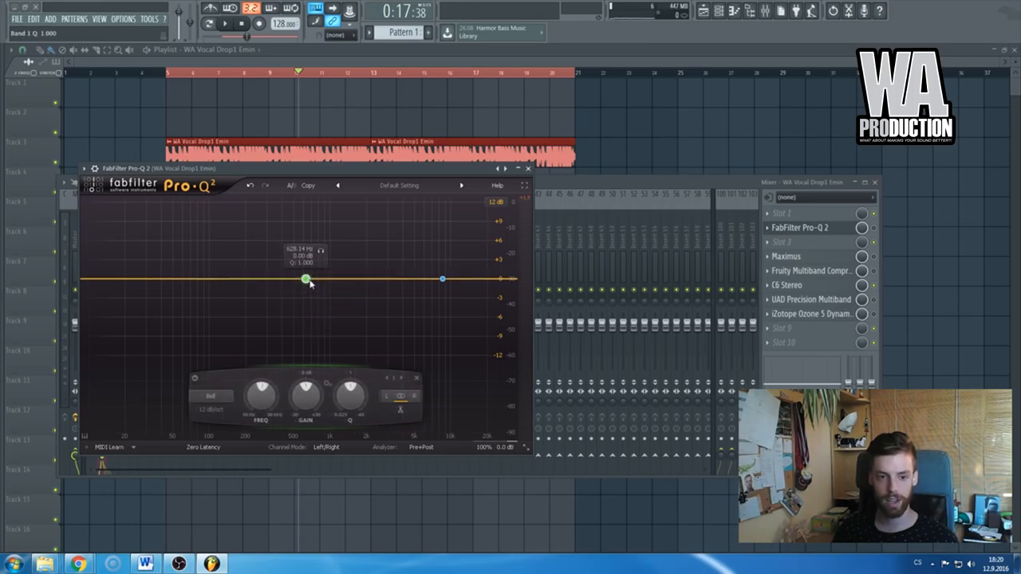
left_click_drag(306, 279, 325, 265)
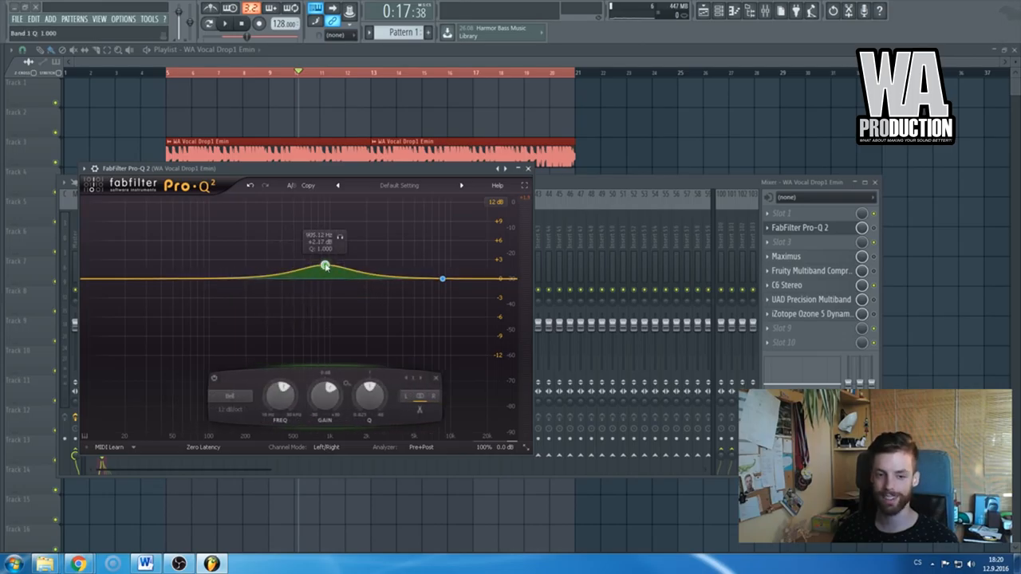
left_click_drag(325, 266, 304, 282)
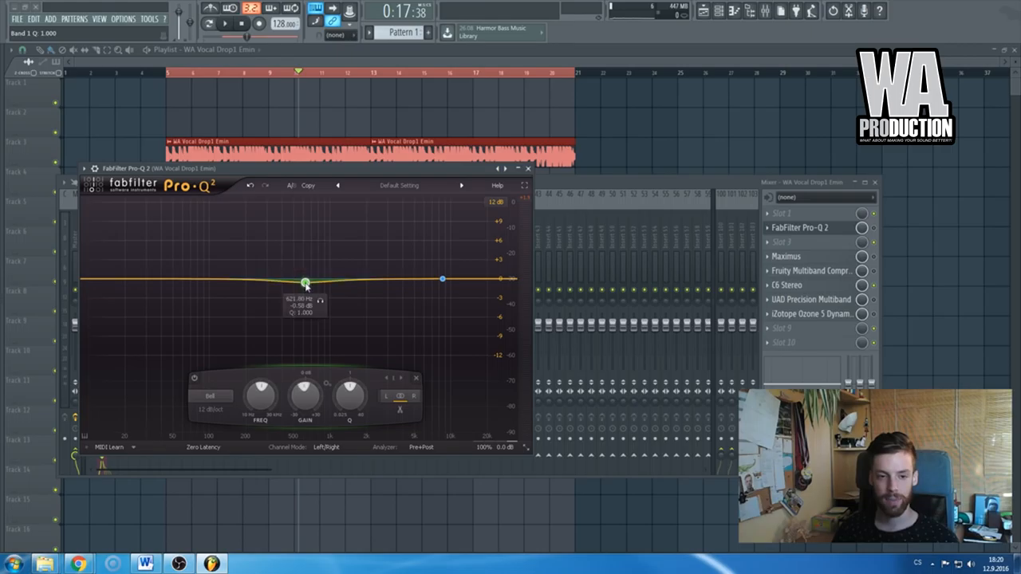
left_click_drag(305, 282, 305, 293)
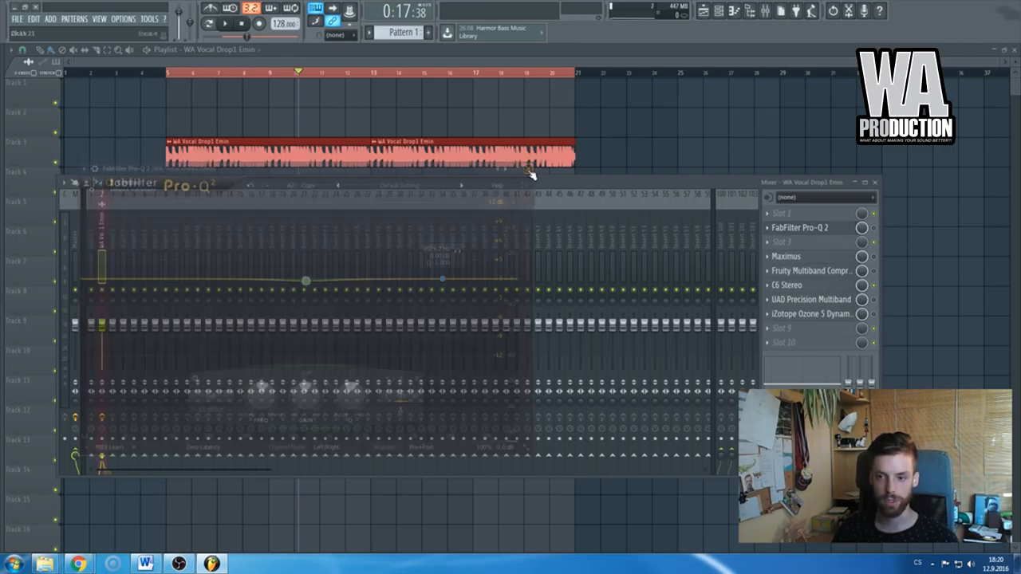
Step: In C6 Stereo, lower band 3's threshold and shorten its release time
left_click(787, 285)
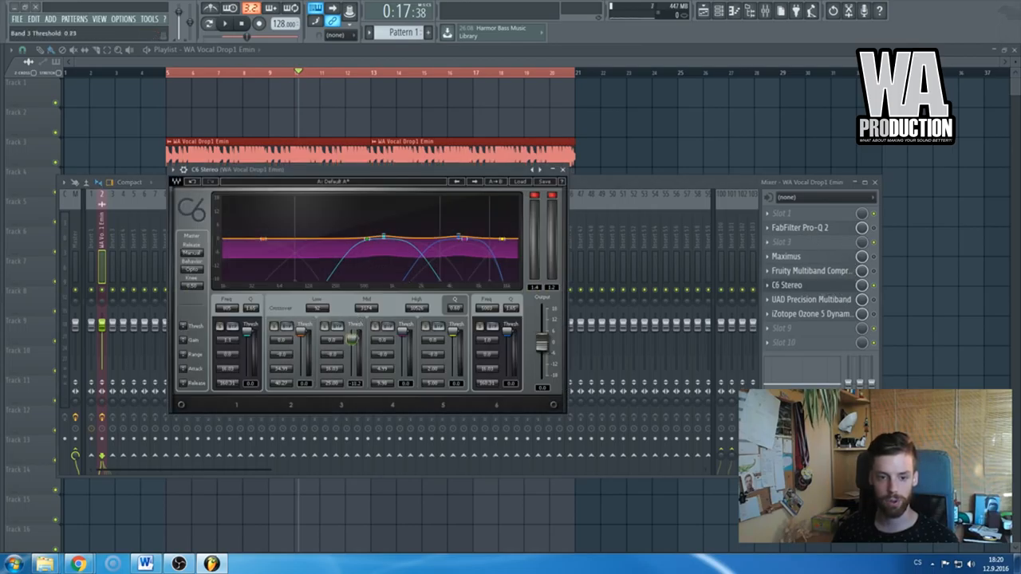
left_click_drag(351, 338, 351, 327)
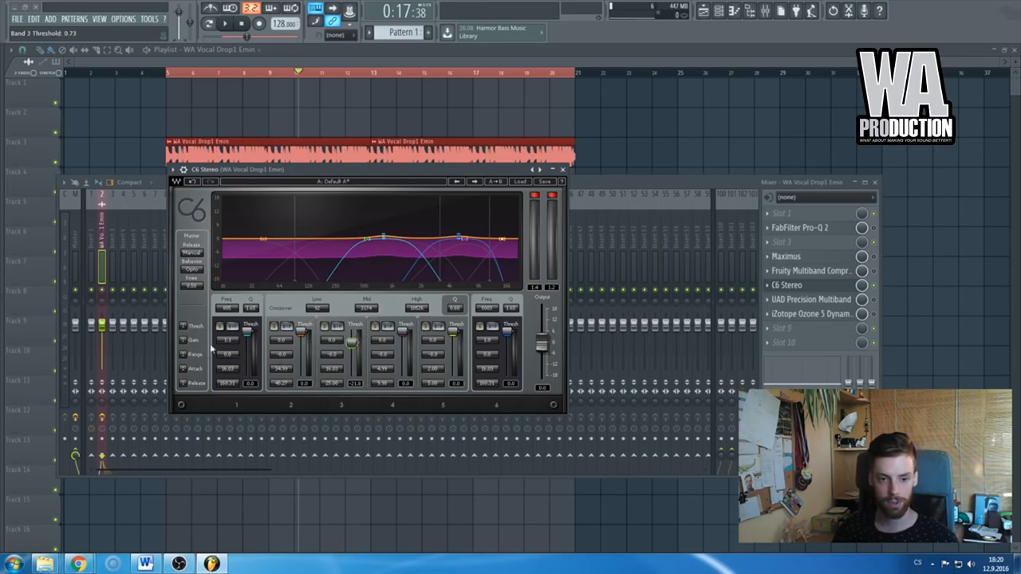
mouse_move(200, 360)
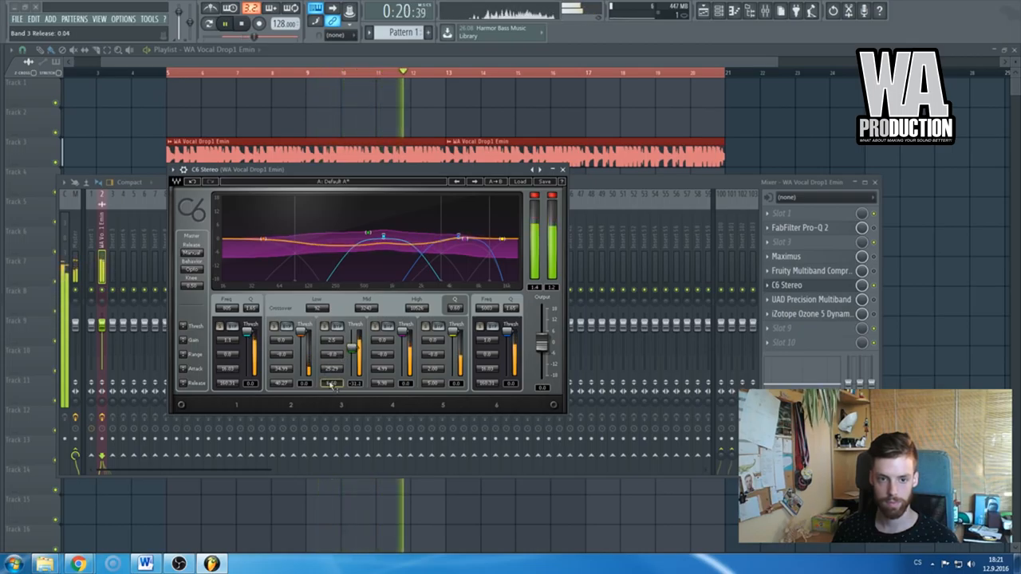
left_click_drag(323, 231, 303, 231)
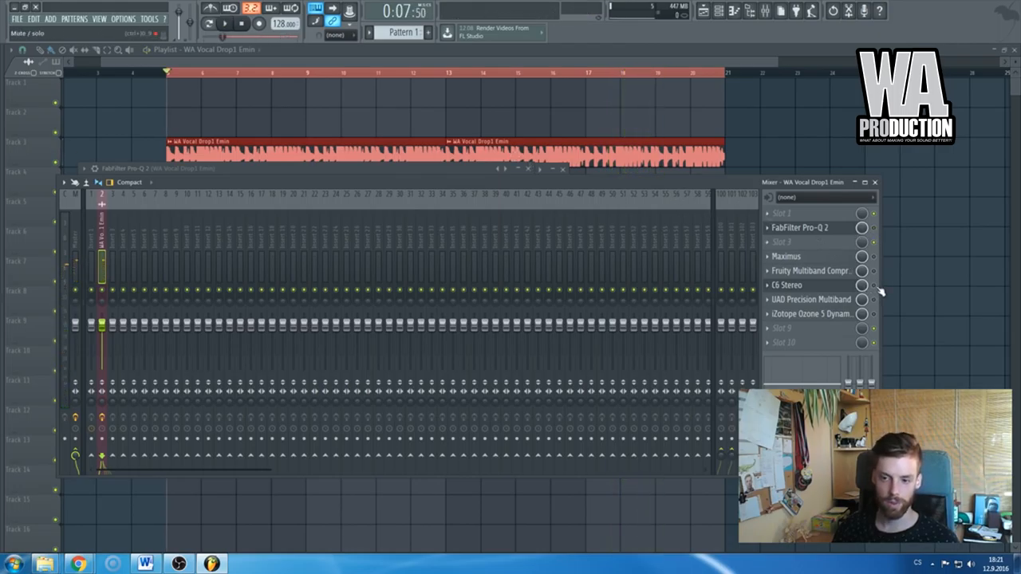
left_click(800, 227)
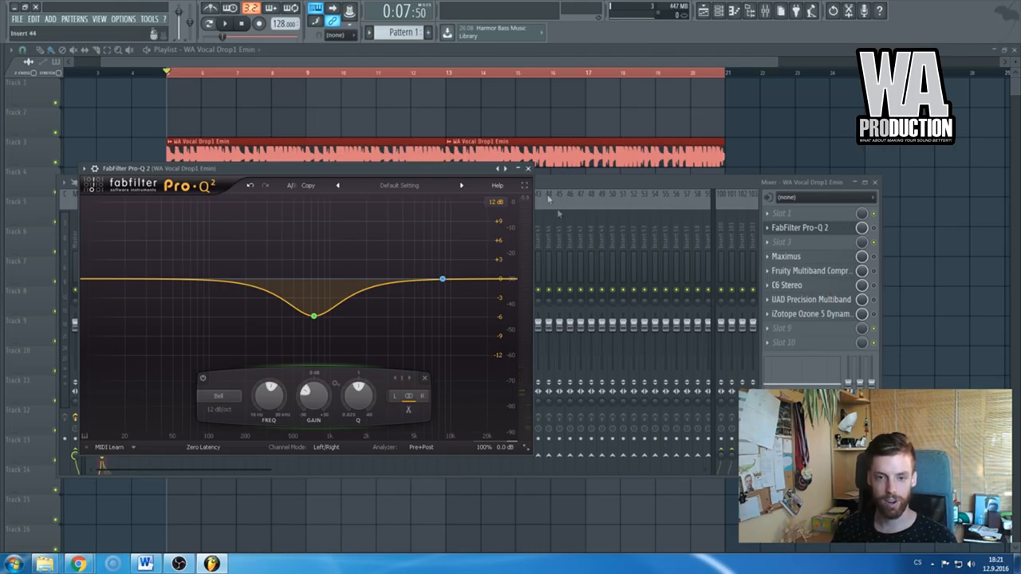
left_click(528, 169)
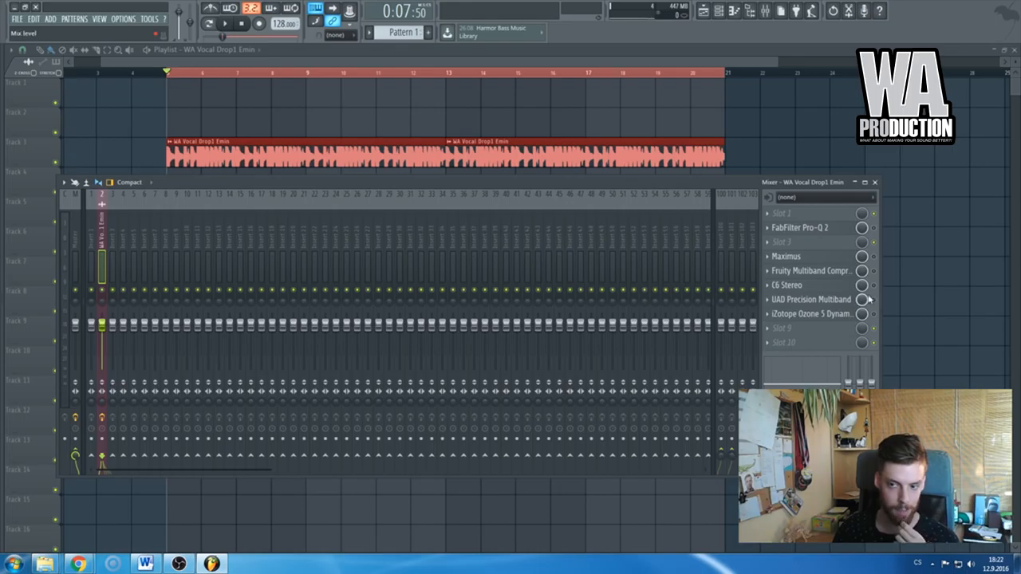
Step: Reopen C6 Stereo, adjust band 3's threshold, and push the mid crossover higher
left_click(787, 285)
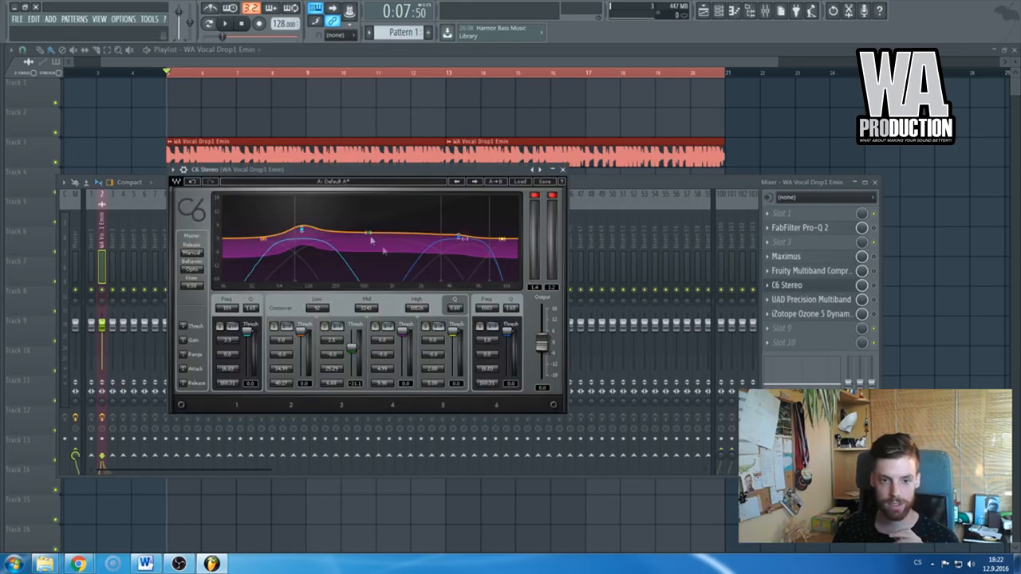
left_click_drag(303, 227, 303, 239)
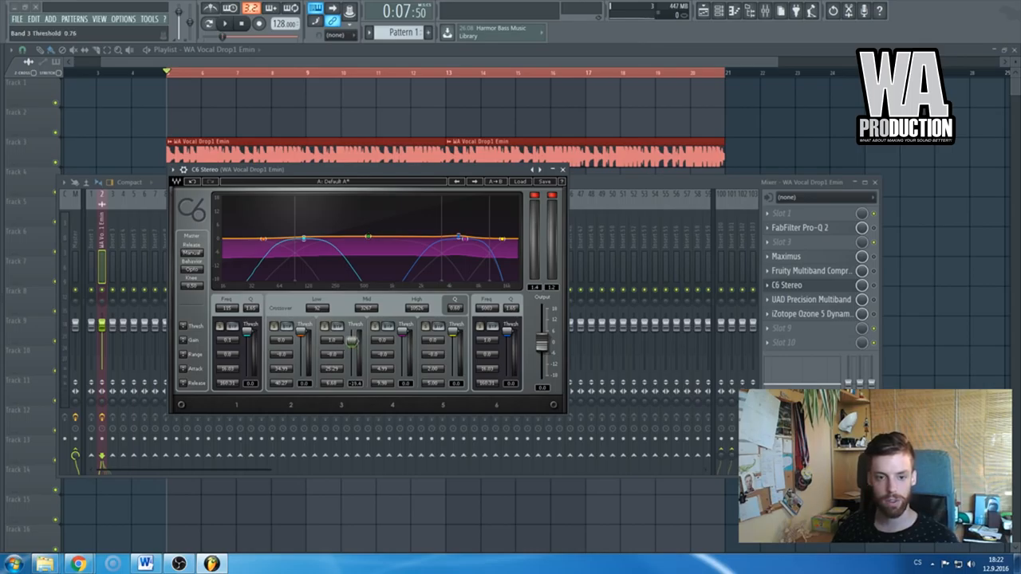
left_click_drag(352, 335, 352, 327)
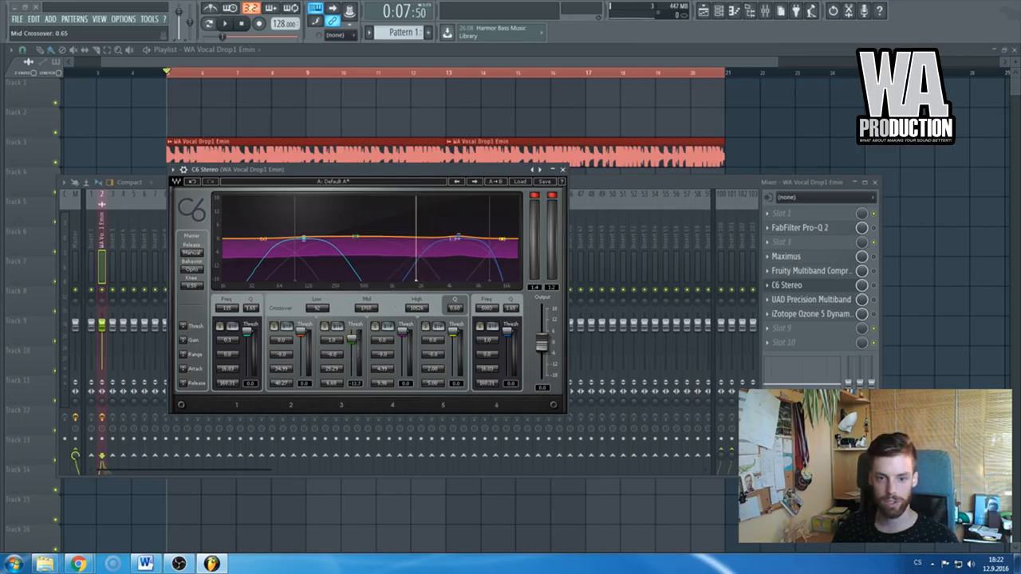
left_click_drag(399, 239, 389, 279)
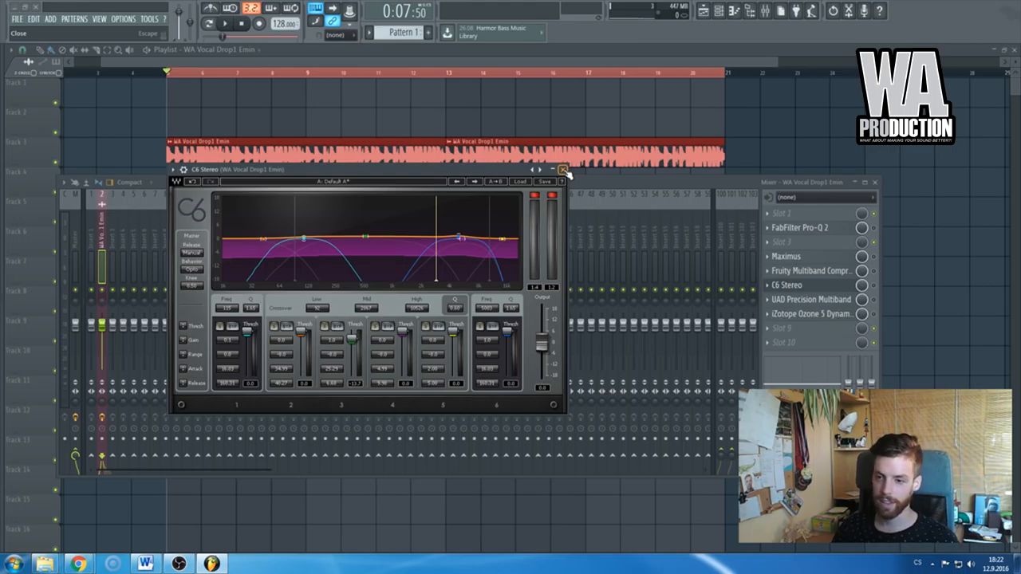
Step: Close the C6 Stereo compressor window
left_click(563, 169)
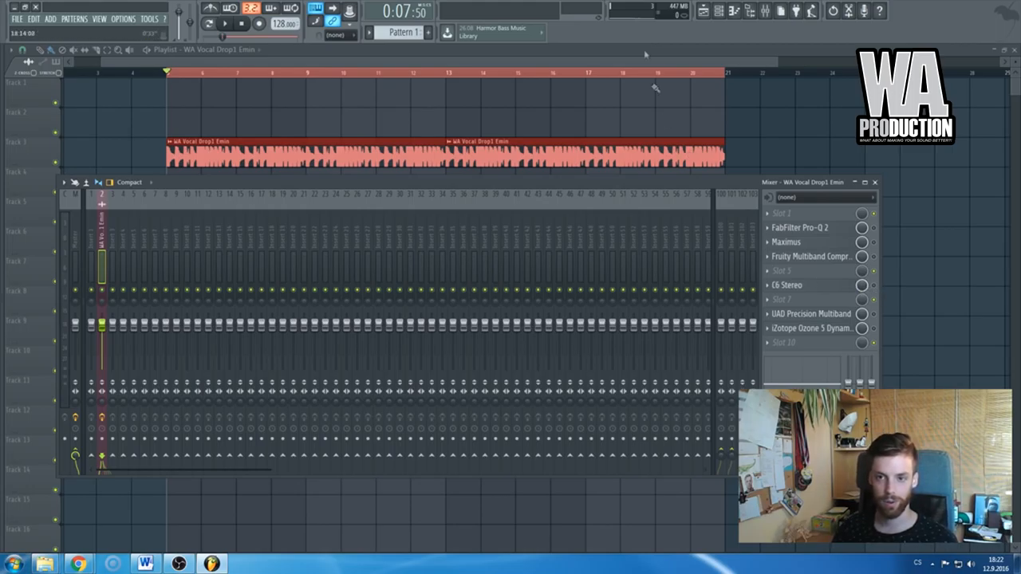
mouse_move(622, 13)
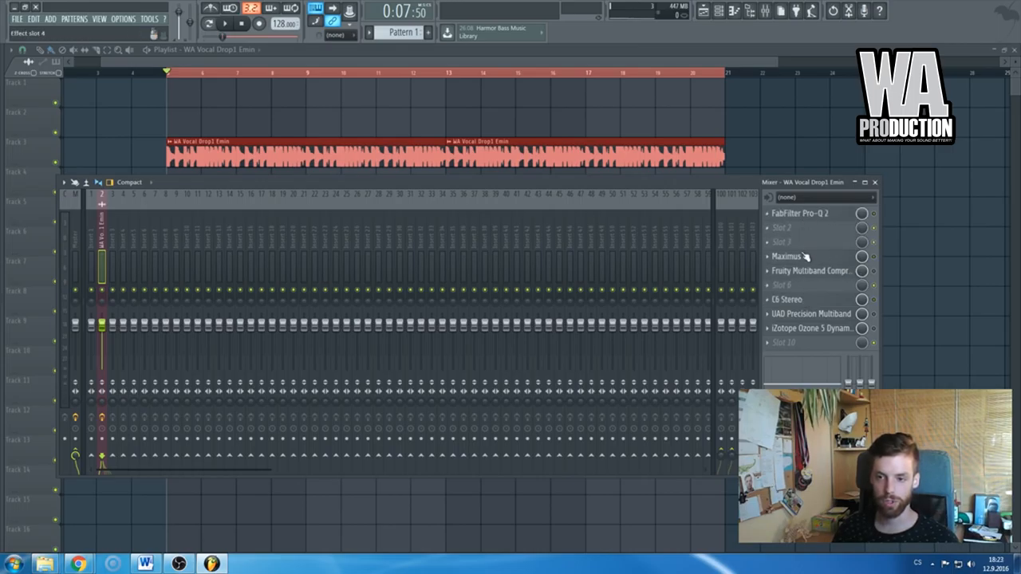
Step: Move Fruity Multiband Compressor ahead of Maximus in the chain and reopen it
left_click(811, 270)
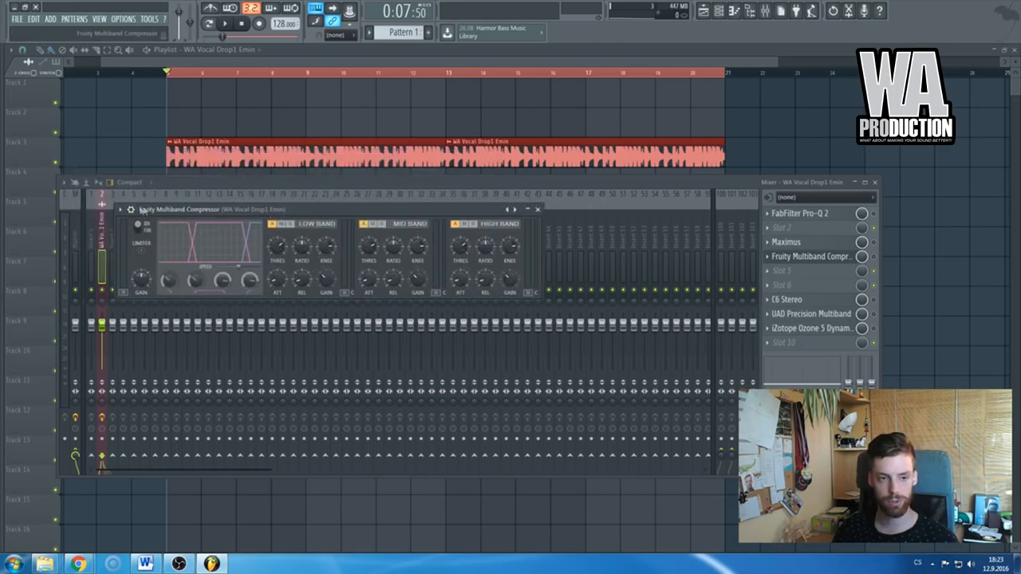
left_click(785, 242)
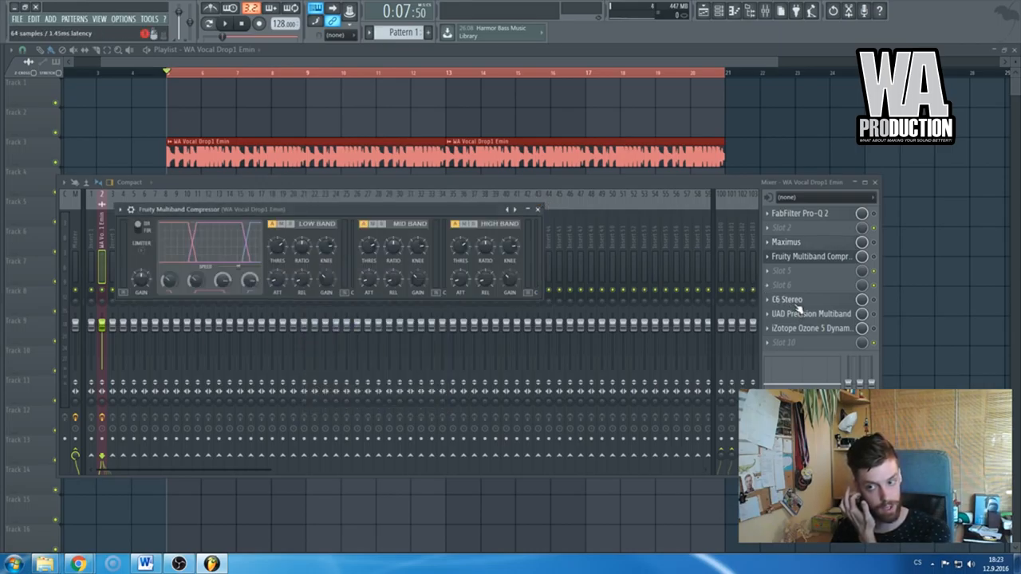
mouse_move(837, 309)
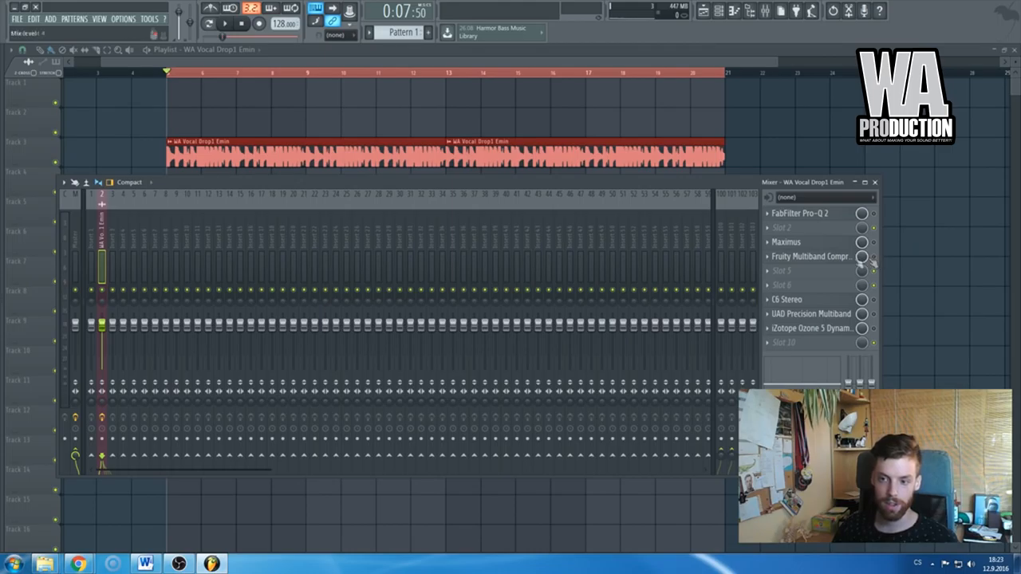
left_click(810, 256)
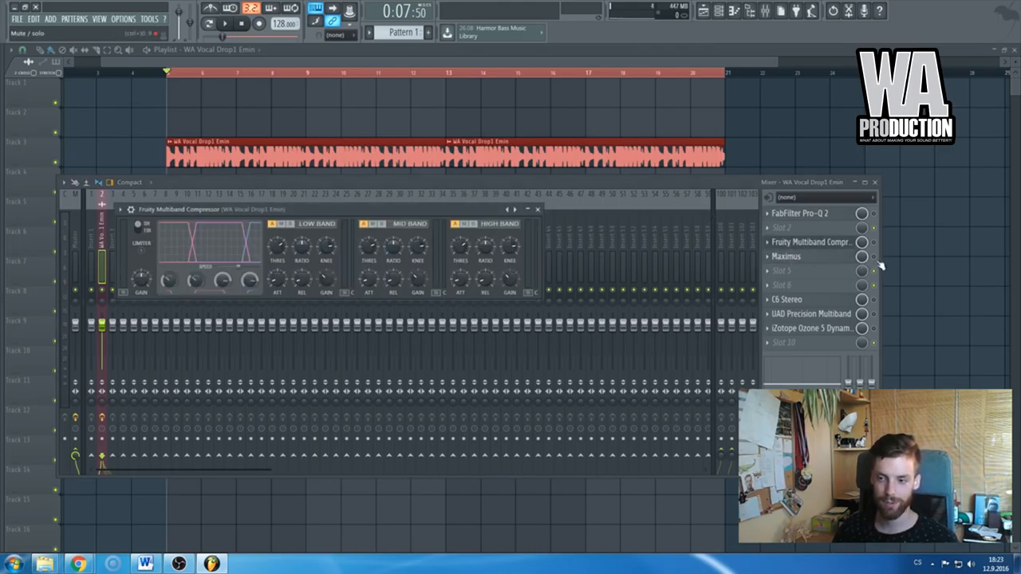
Step: Briefly view Maximus and Fruity Multiband Compressor, then close the compressor window
left_click(787, 256)
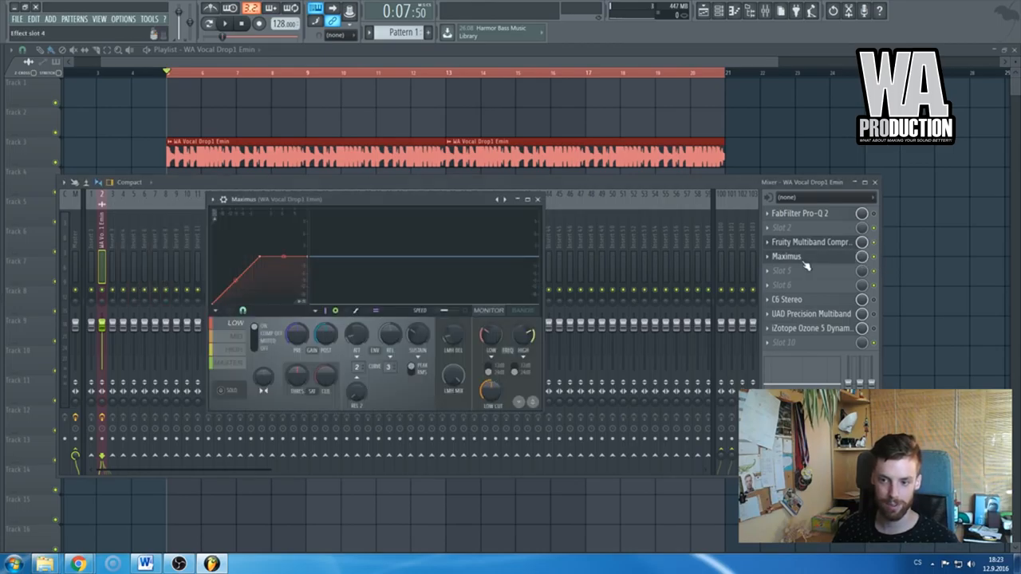
left_click(809, 241)
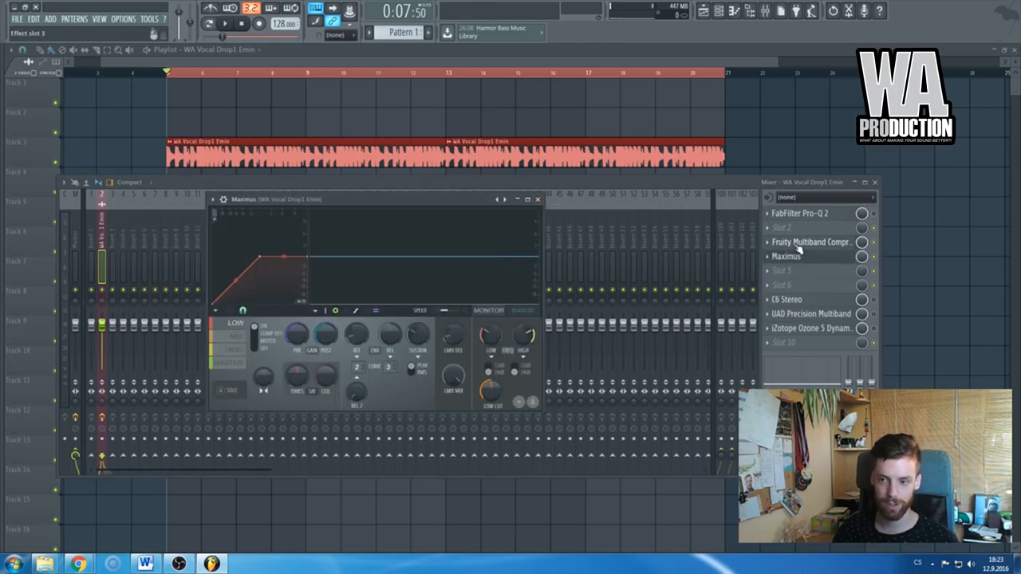
left_click(811, 242)
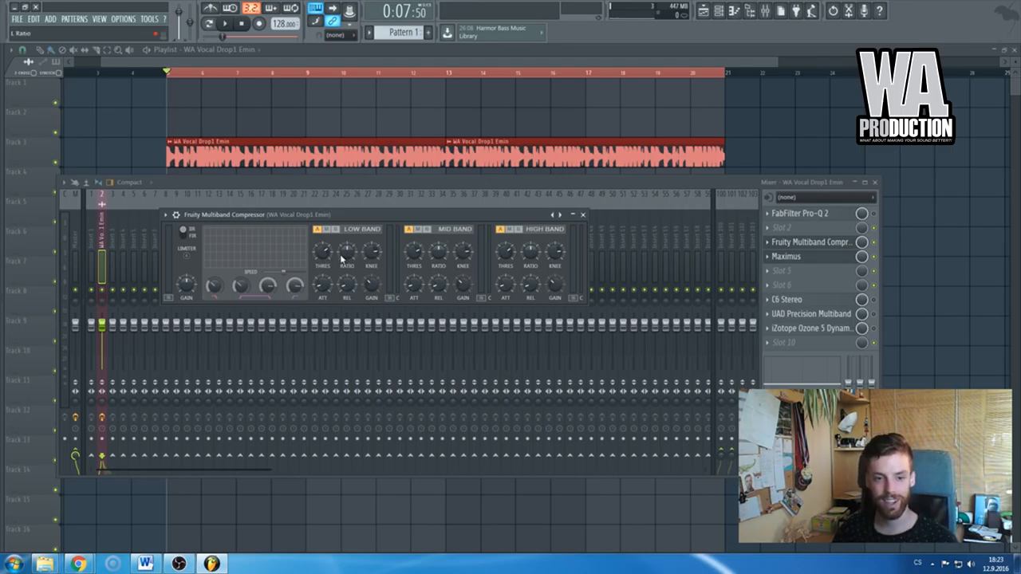
mouse_move(341, 270)
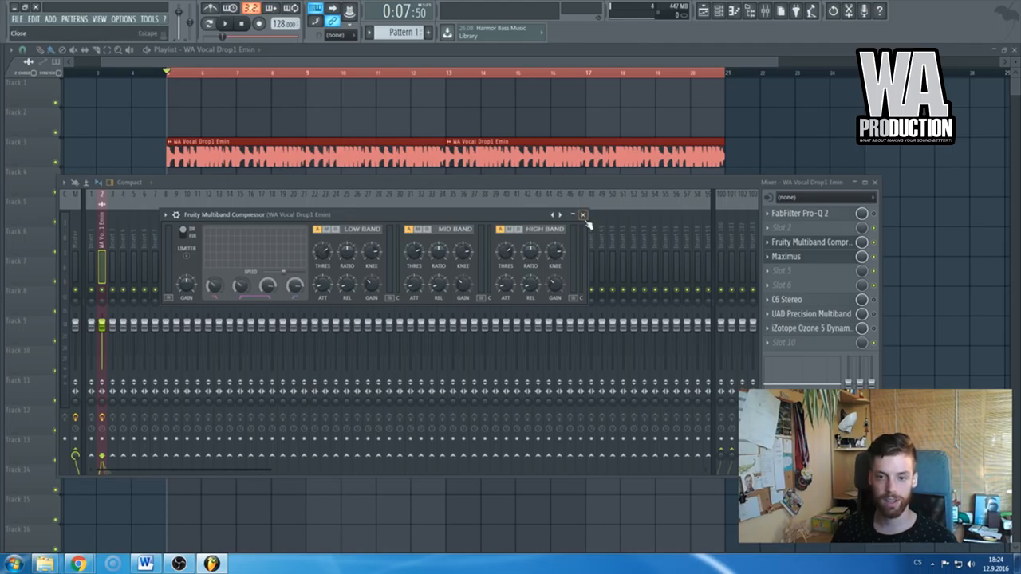
left_click(786, 256)
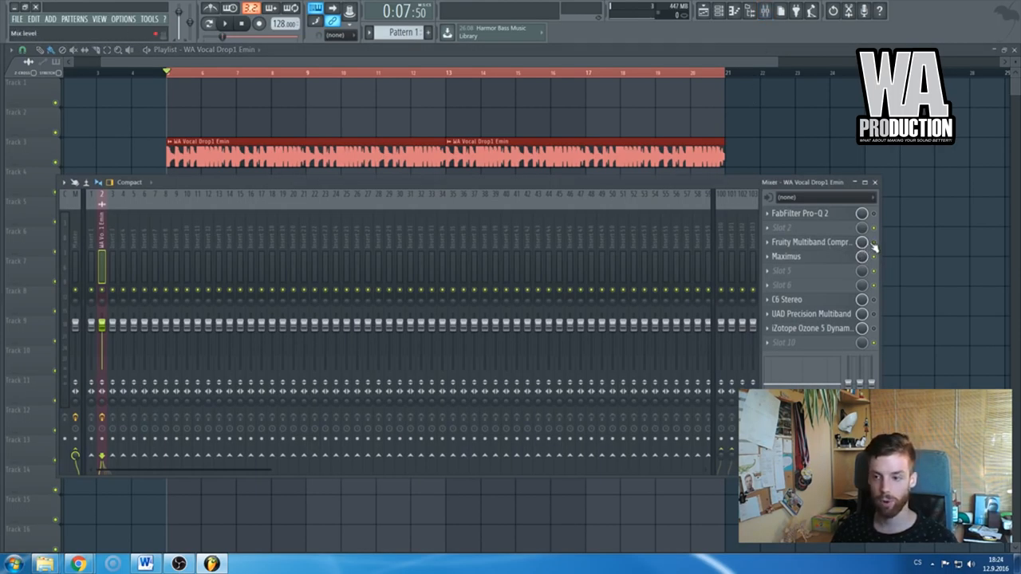
Step: In Maximus, adjust the high band curve, mid input gain and high crossover, then select the mid band
left_click(786, 256)
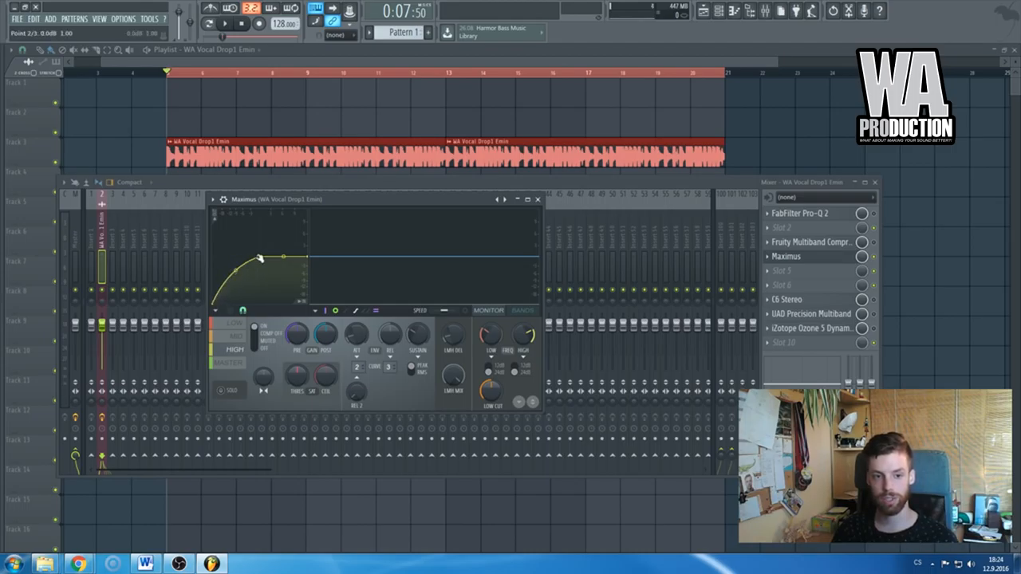
left_click_drag(283, 257, 307, 267)
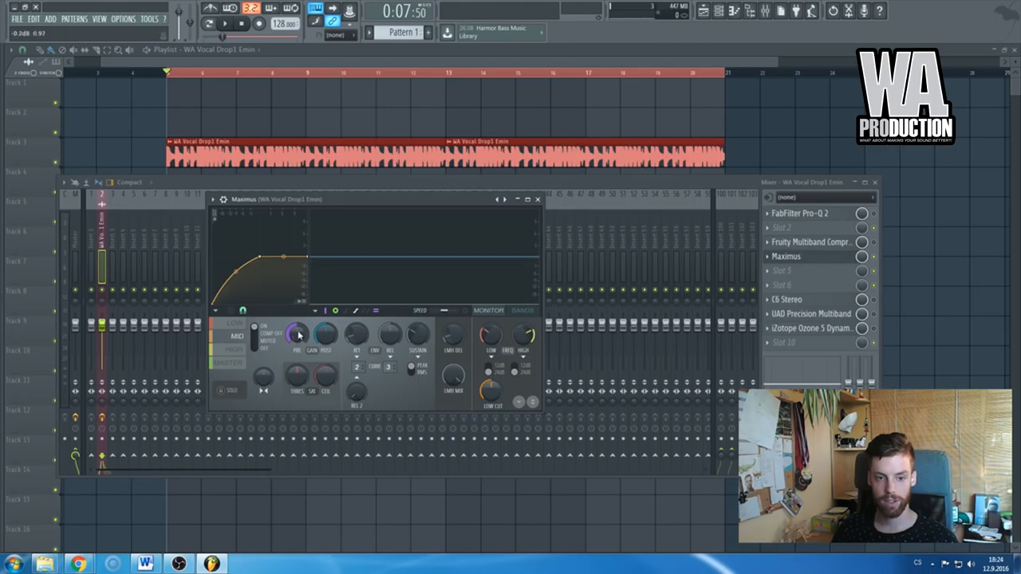
left_click_drag(312, 334, 323, 327)
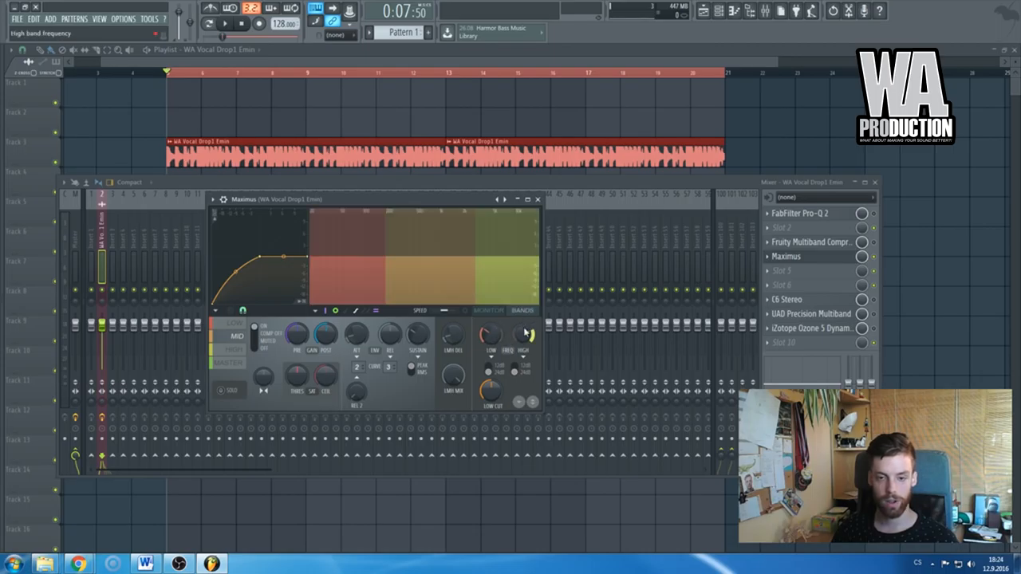
left_click(488, 310)
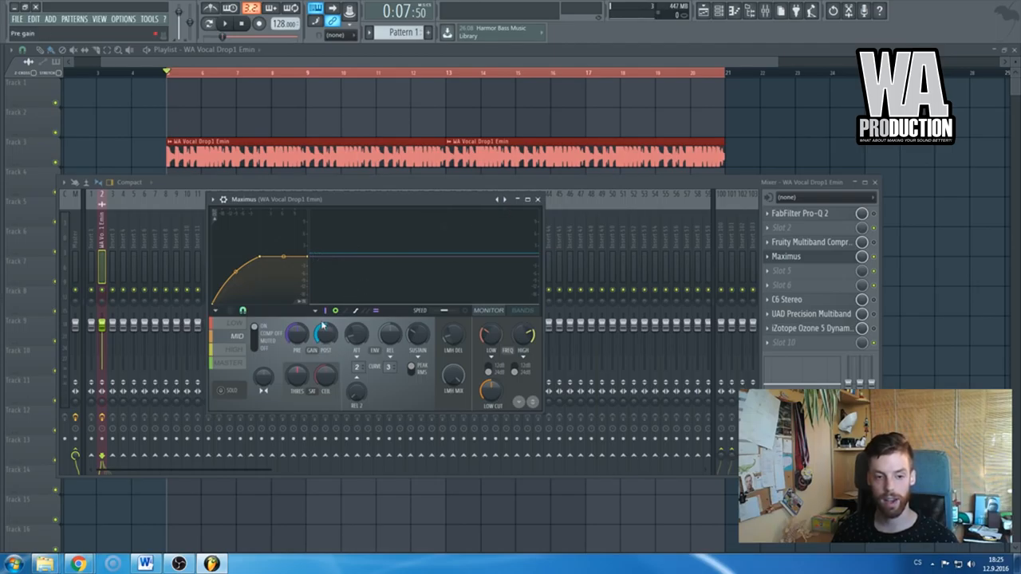
left_click(234, 349)
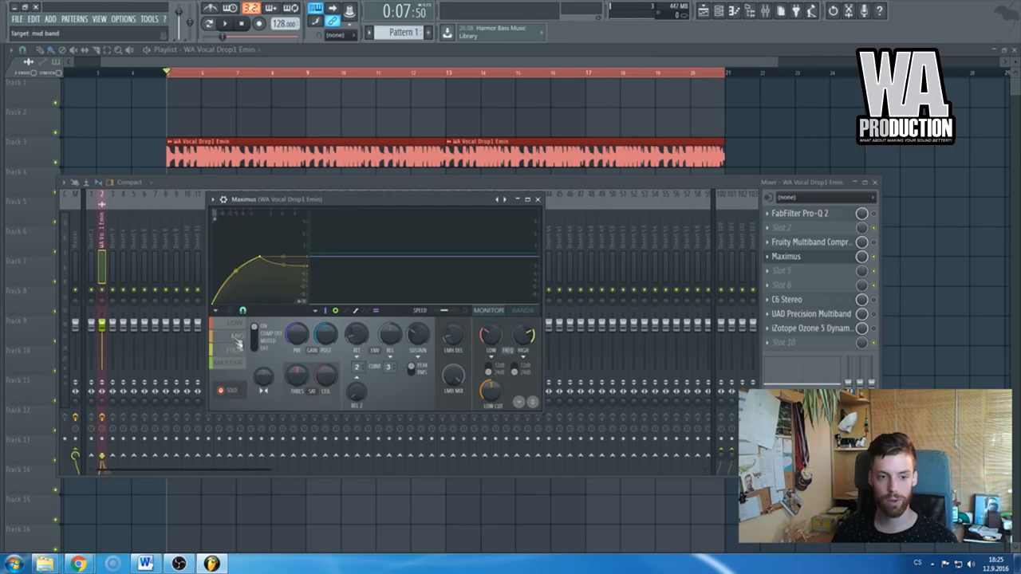
left_click(235, 323)
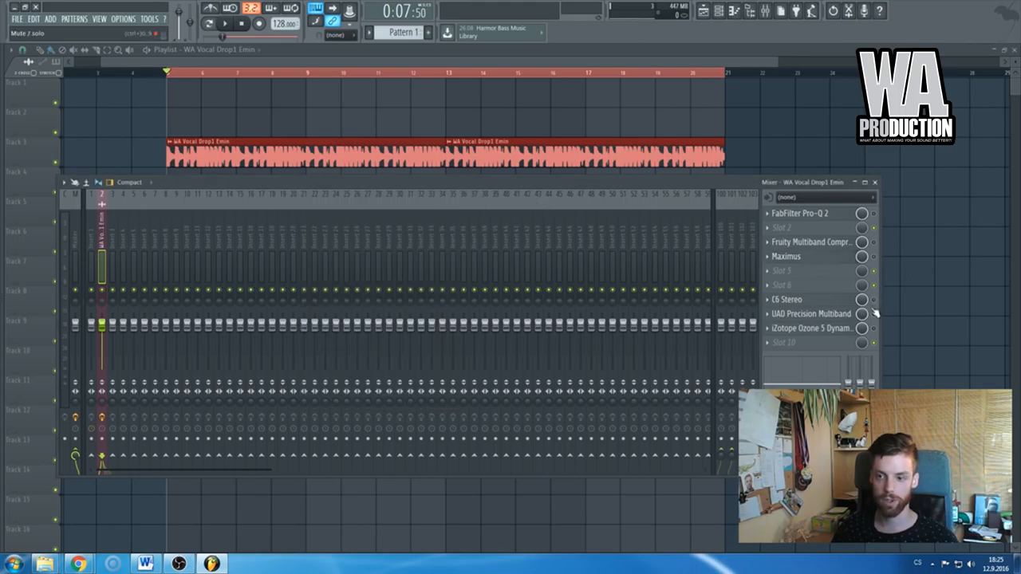
Step: Briefly check C6 Stereo's settings, then move it from slot 7 to slot 5 after Maximus
left_click(786, 299)
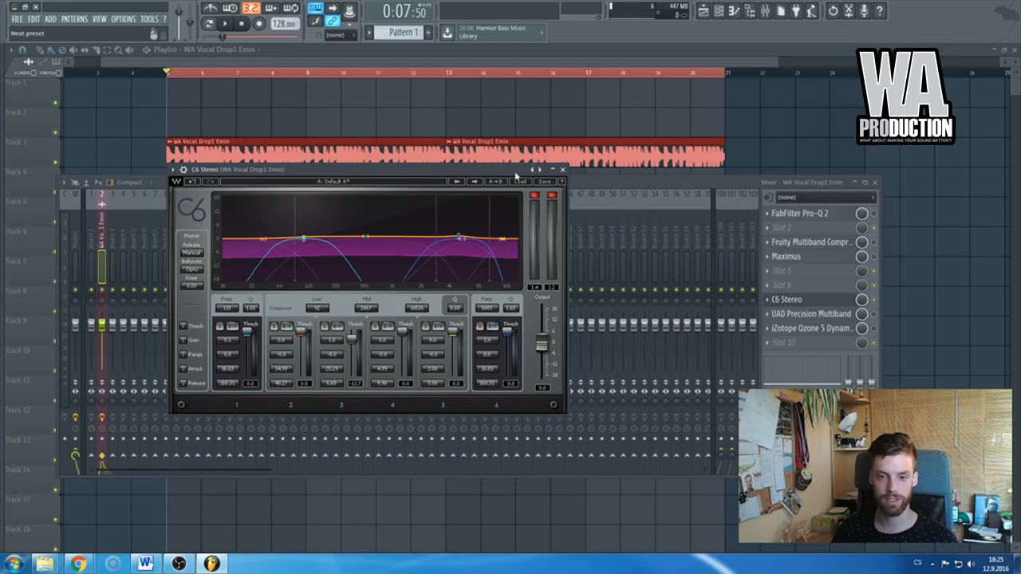
left_click(561, 169)
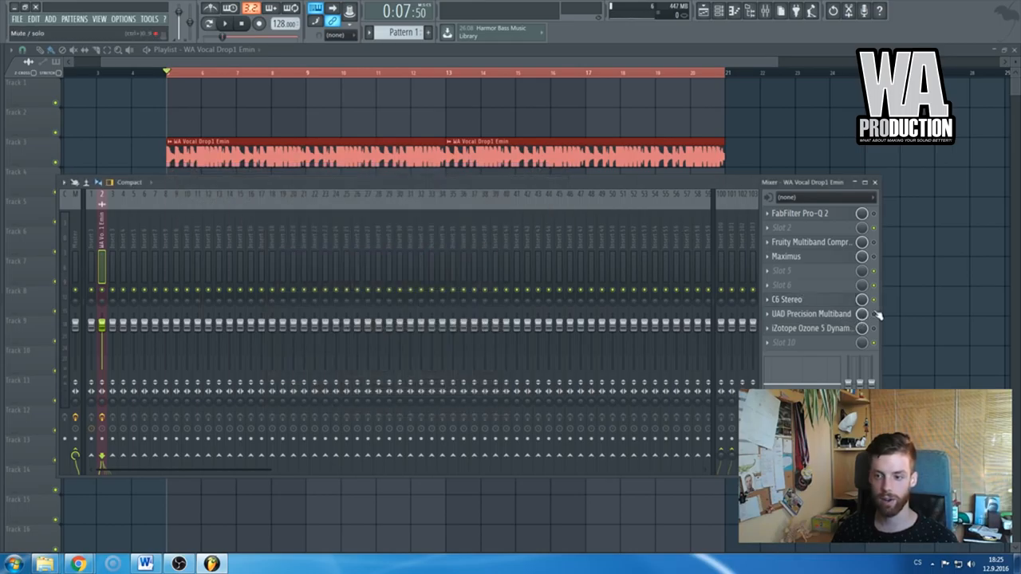
left_click(810, 313)
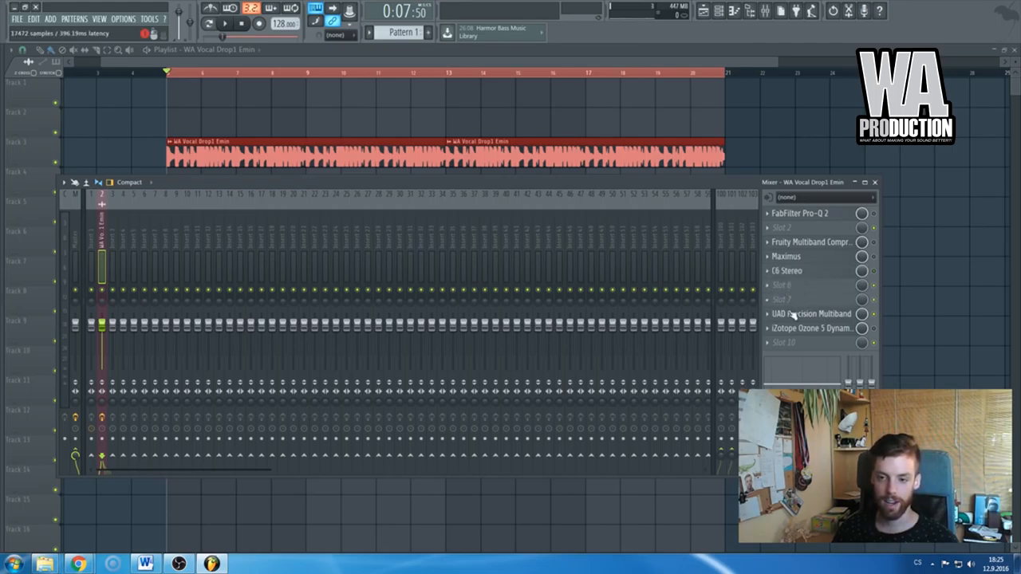
left_click(810, 313)
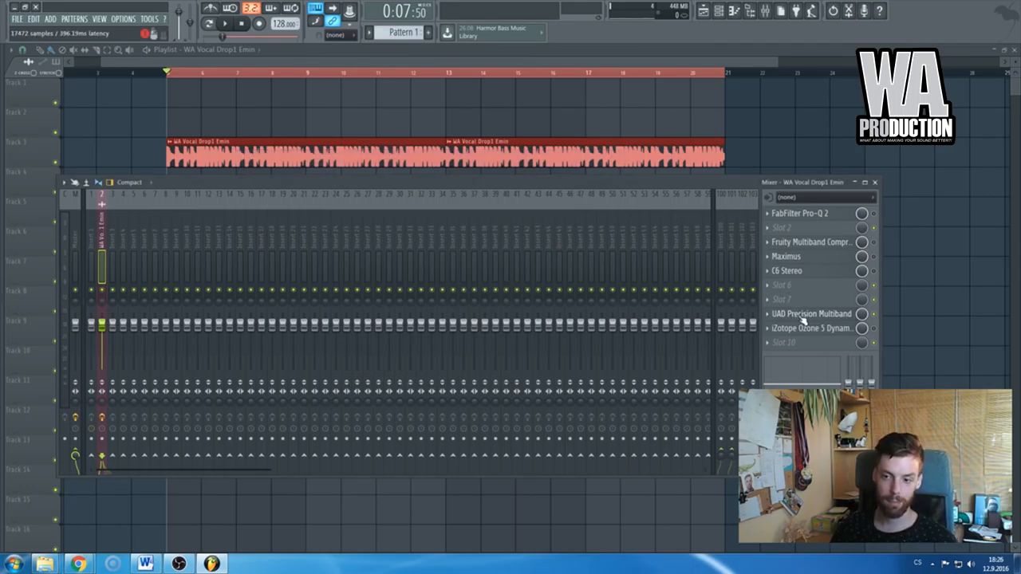
Step: In UAD Precision Multiband, raise the HMF makeup gain slightly and adjust the MF band's compression
left_click(811, 313)
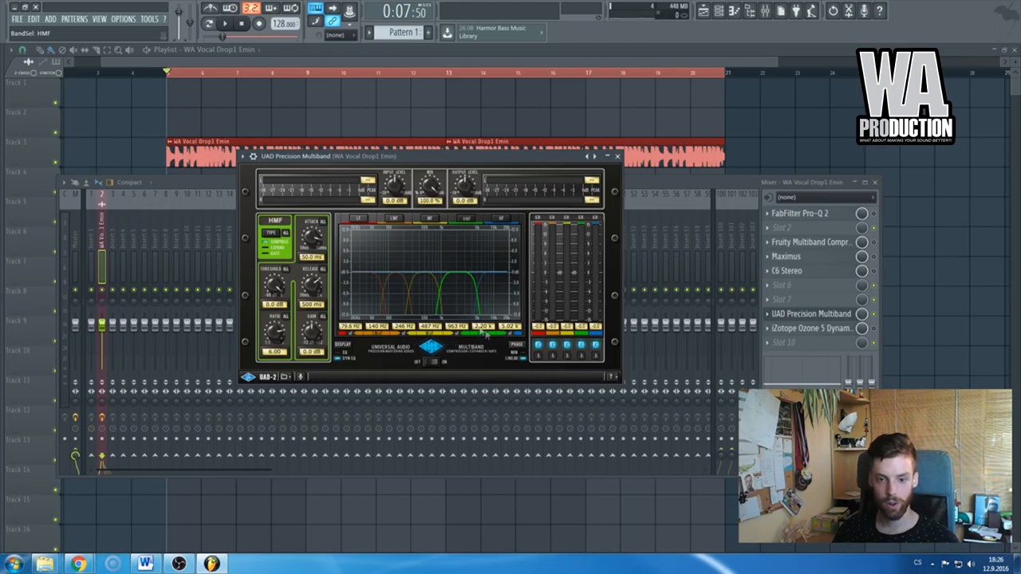
left_click_drag(313, 333, 313, 327)
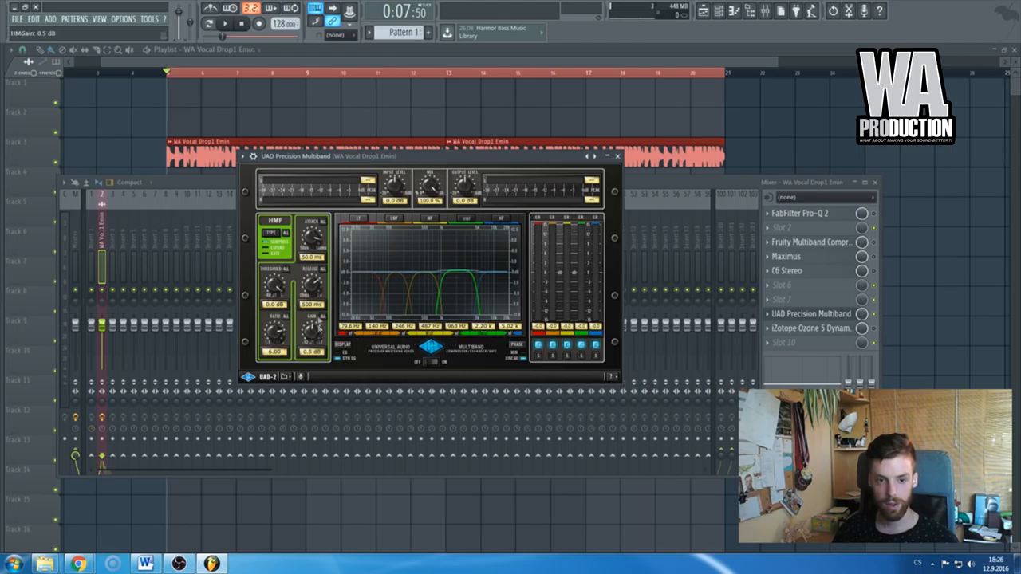
left_click(590, 156)
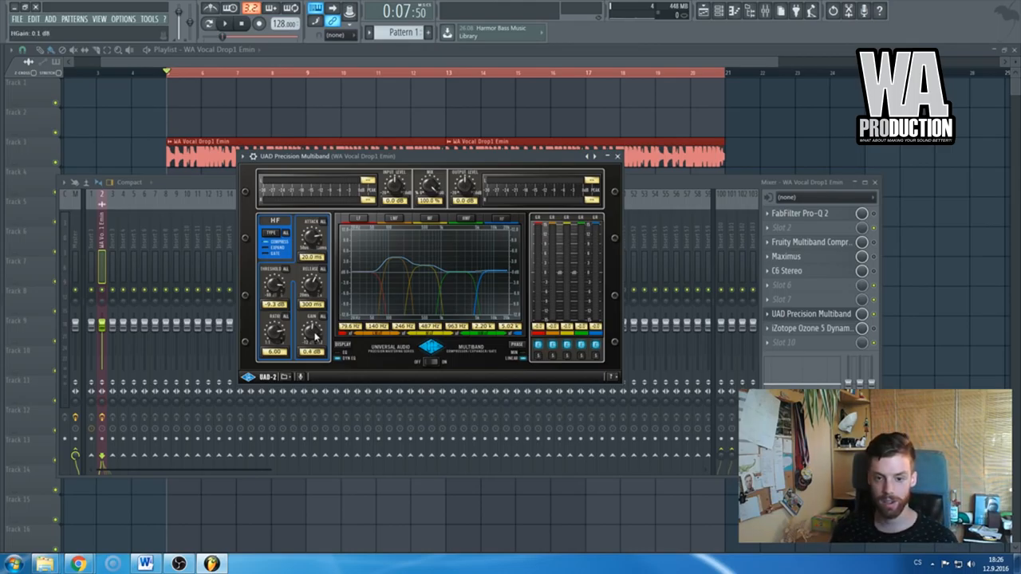
left_click(274, 220)
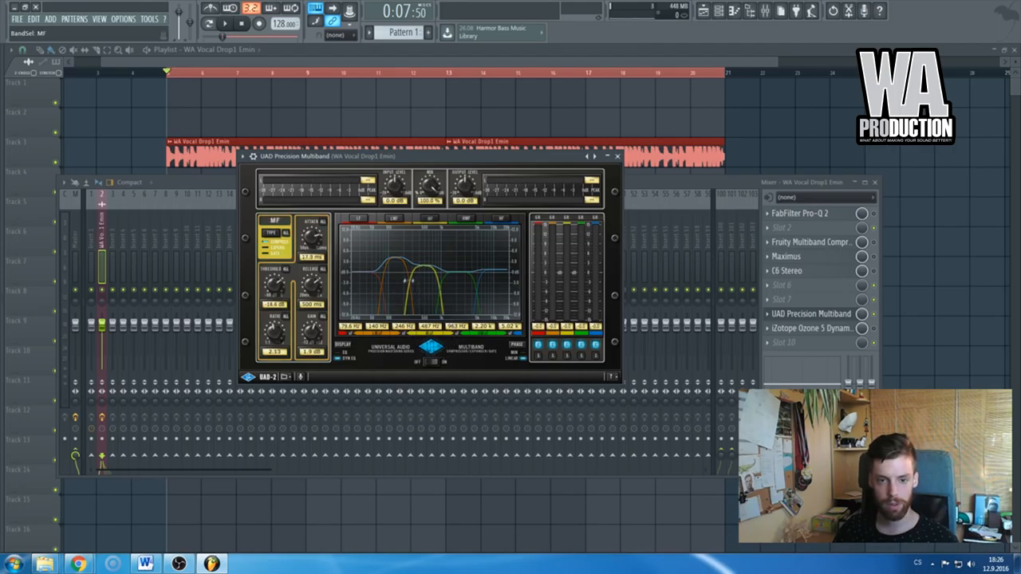
left_click_drag(406, 275, 407, 283)
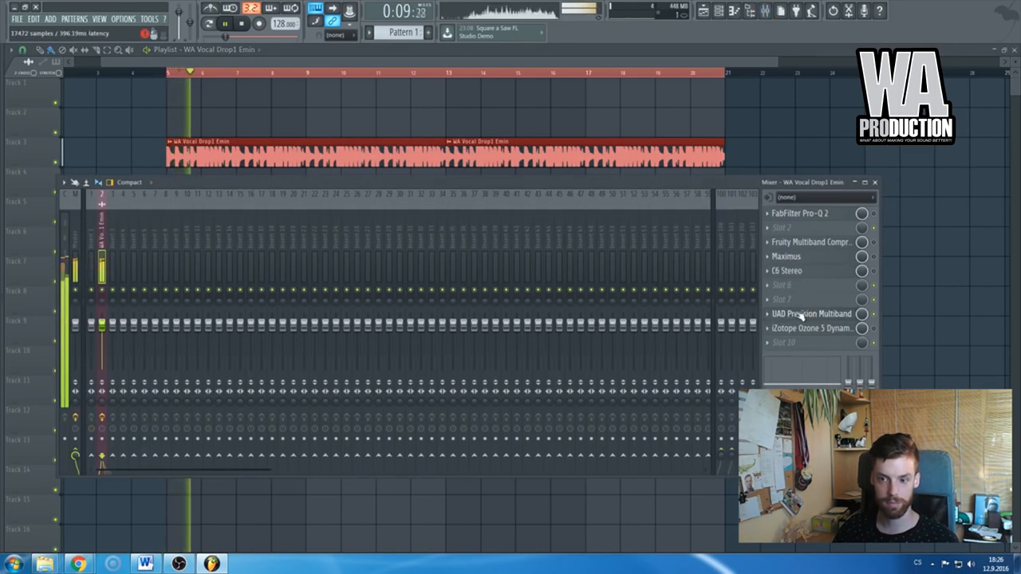
Step: Reopen UAD Precision Multiband, edit the MF band again, and close it
left_click(811, 314)
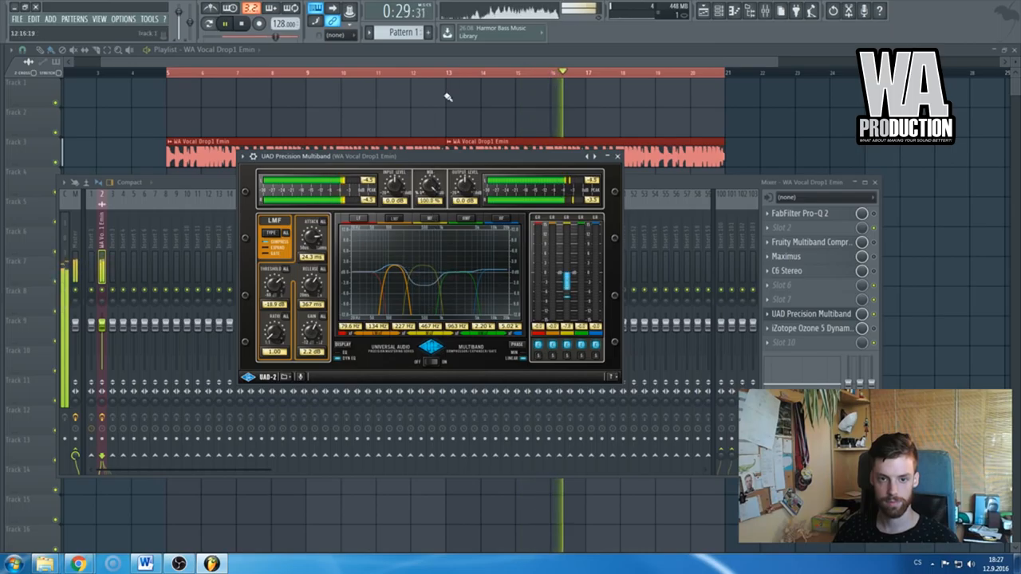
left_click(225, 24)
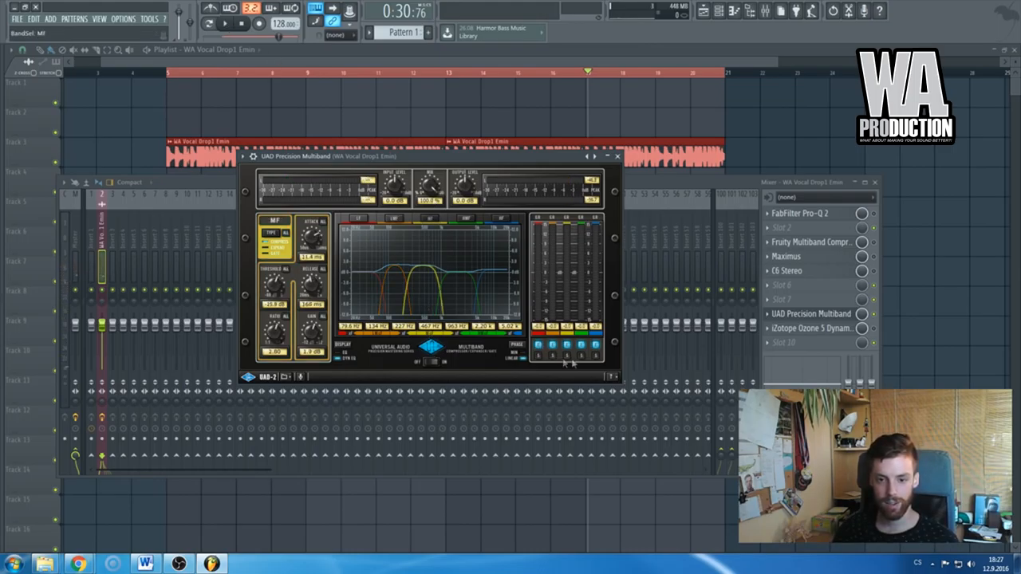
left_click(566, 355)
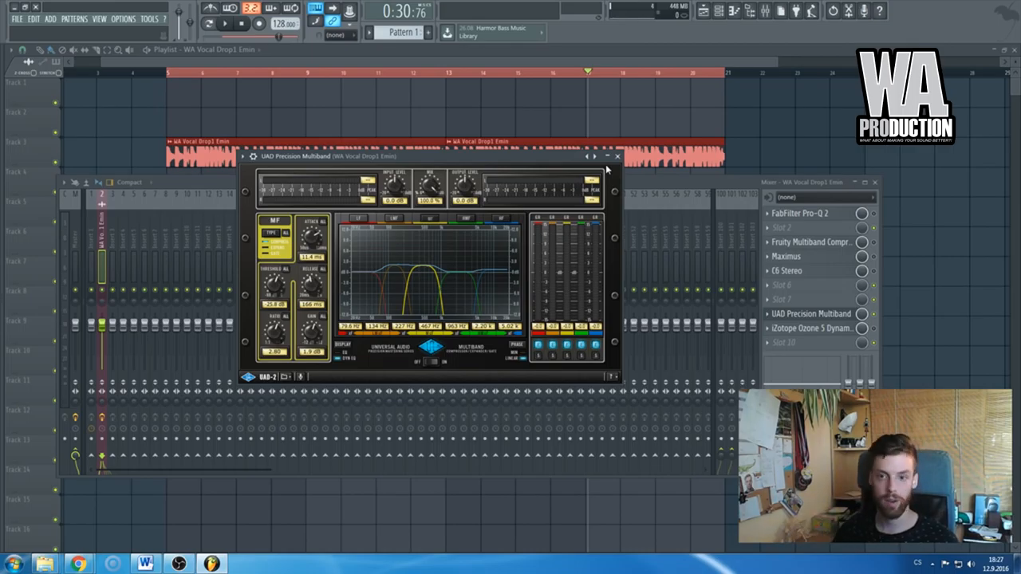
left_click(617, 156)
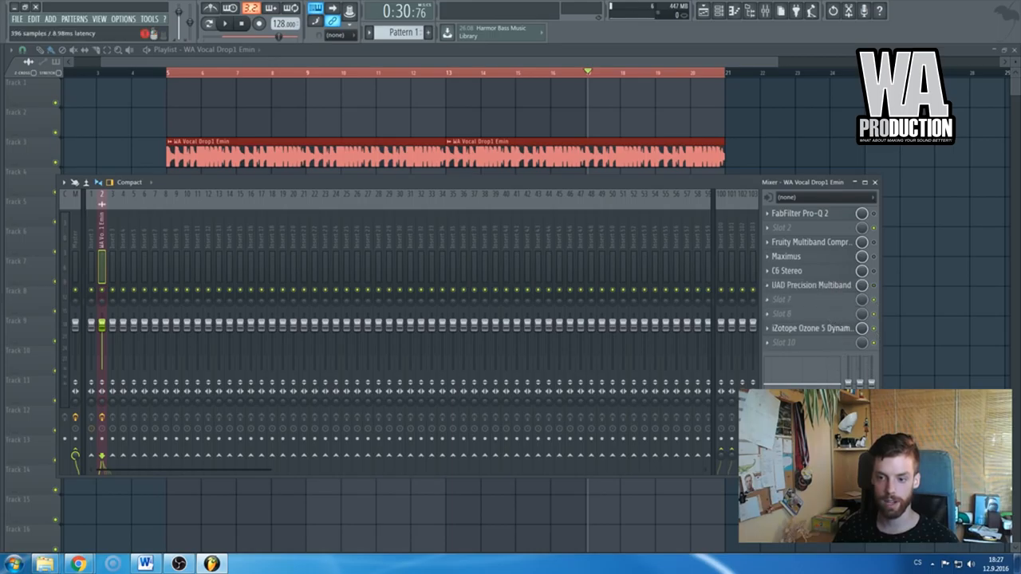
Step: In Ozone 5 Dynamics, set crossover 1 to ~167 Hz and lower band 2's thresholds, limiter to -20.7 dB
left_click(811, 328)
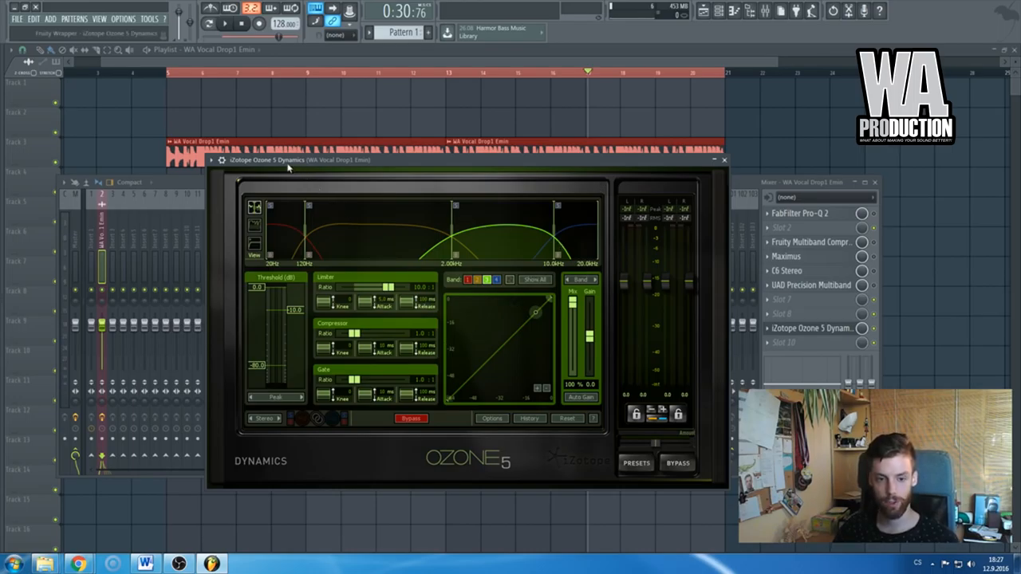
left_click_drag(311, 232, 317, 231)
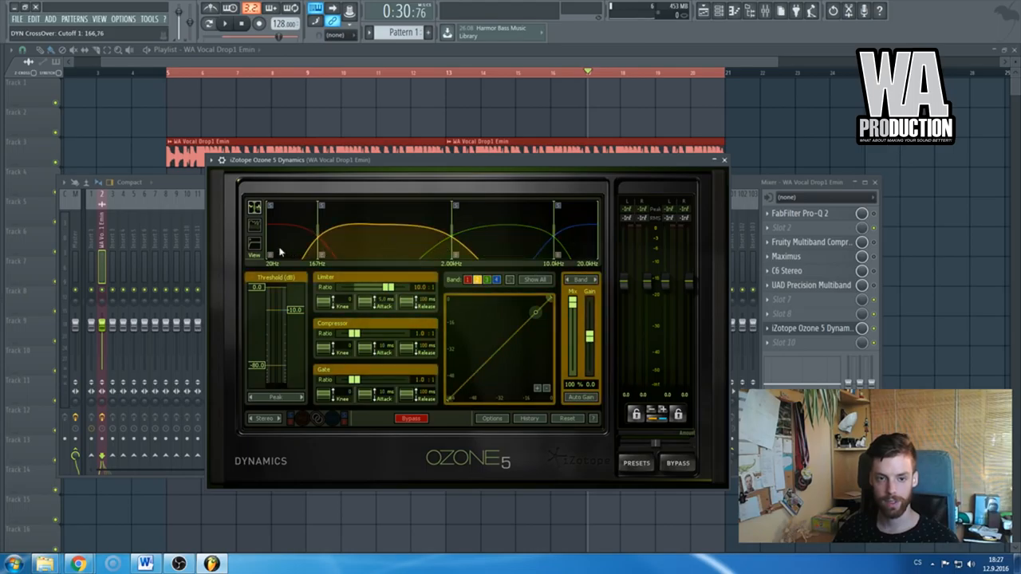
mouse_move(564, 240)
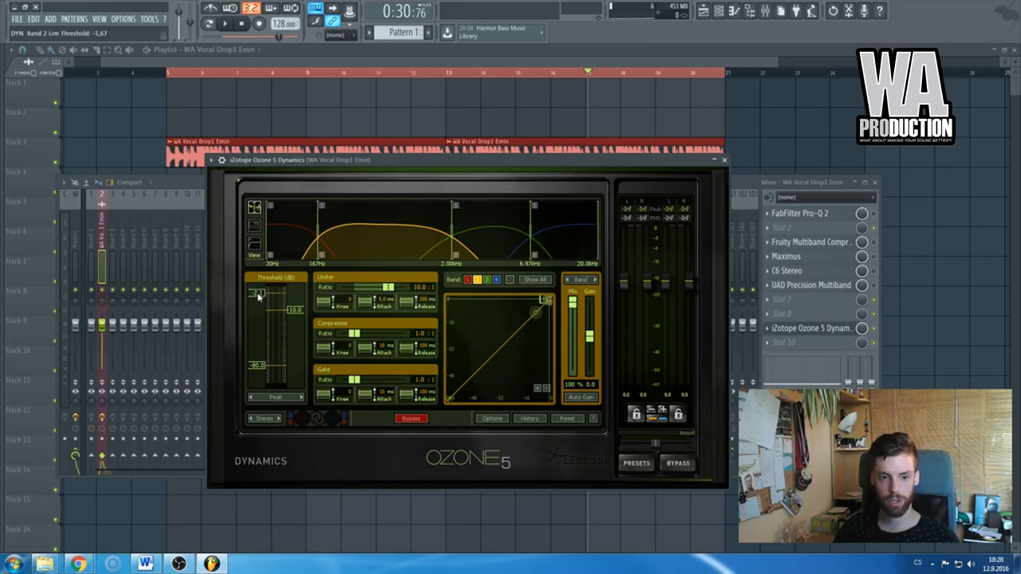
left_click_drag(259, 307, 287, 315)
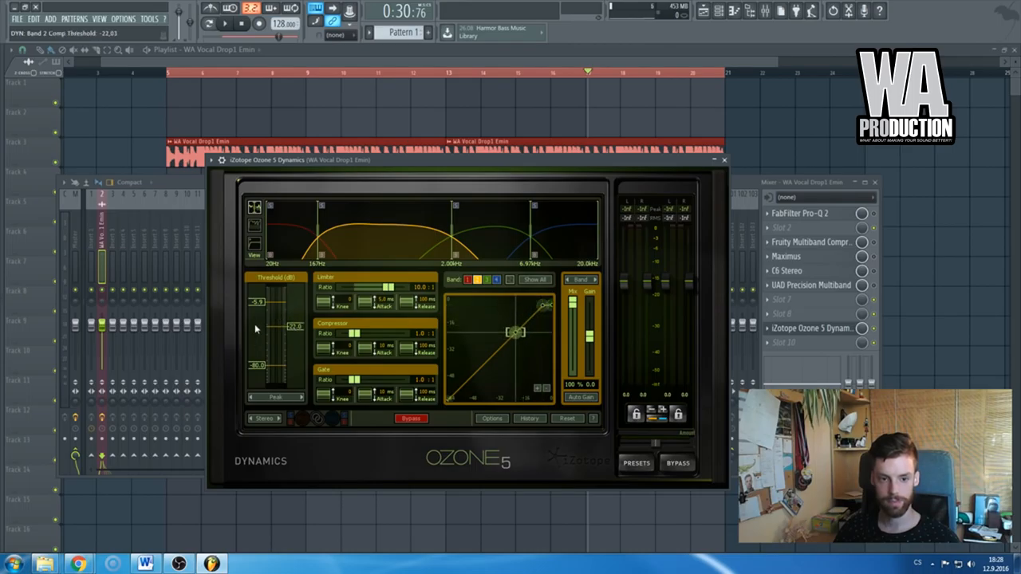
left_click_drag(295, 327, 295, 335)
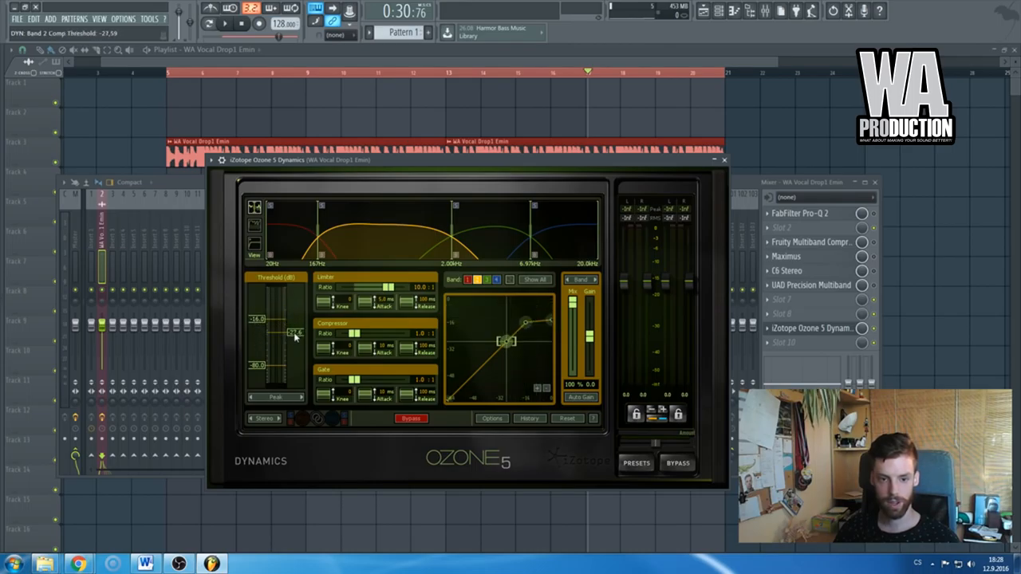
left_click_drag(295, 331, 295, 291)
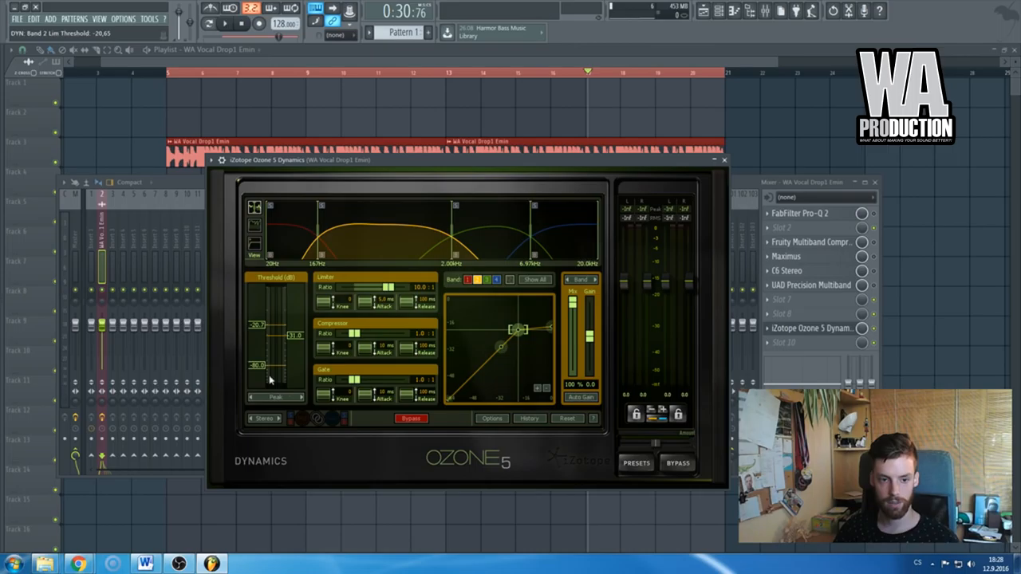
left_click_drag(259, 367, 260, 348)
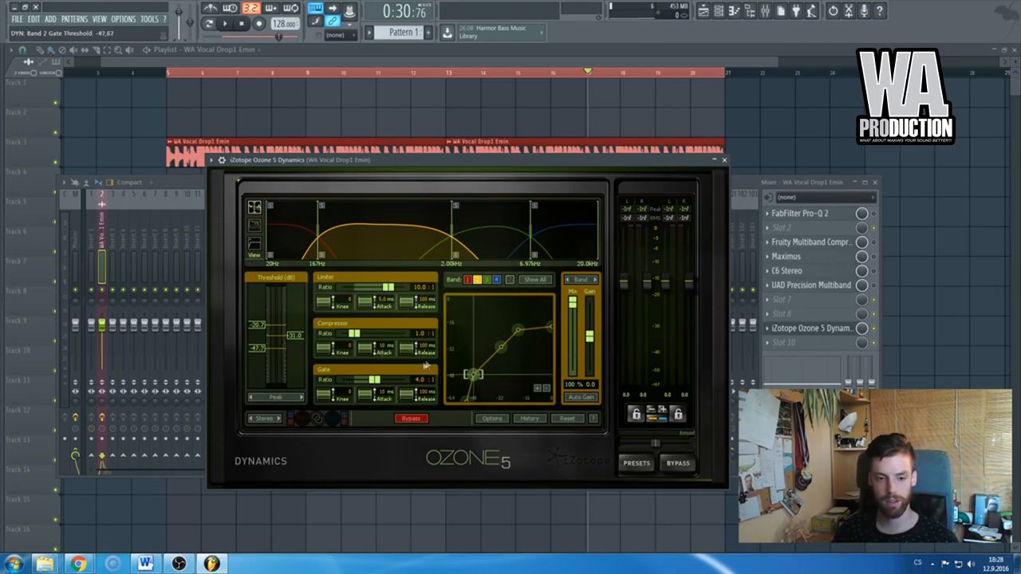
mouse_move(722, 159)
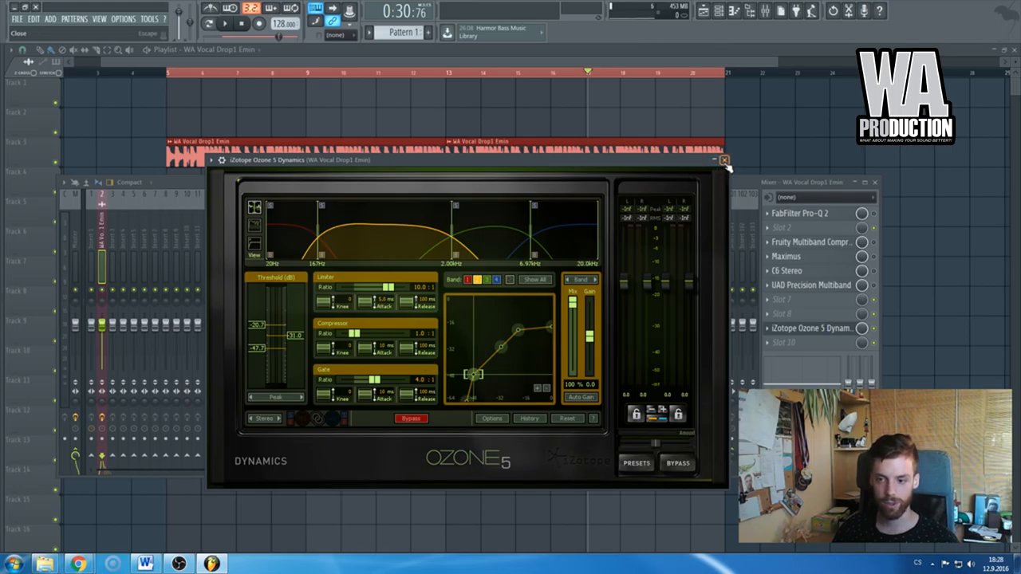
left_click(724, 160)
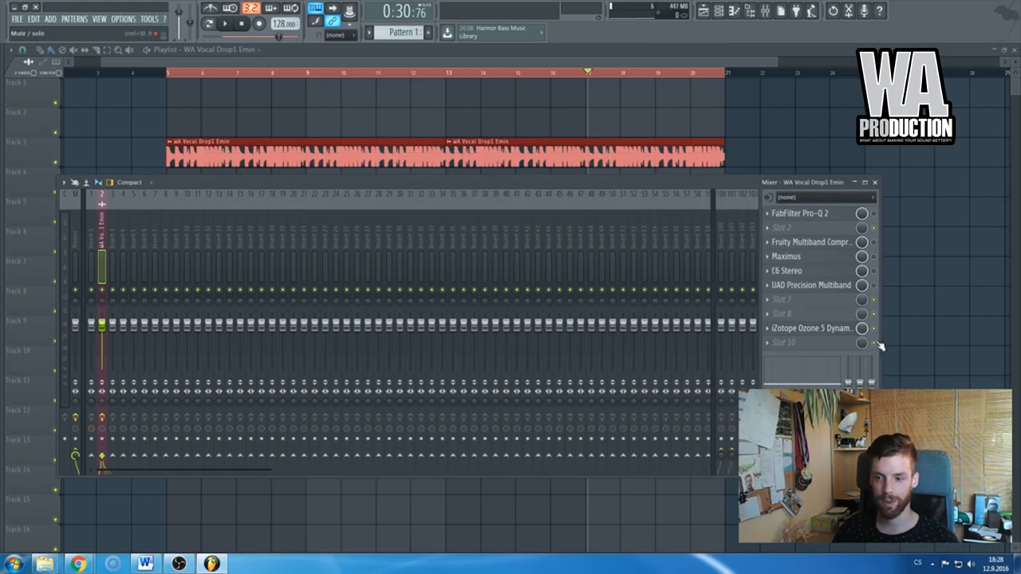
mouse_move(876, 286)
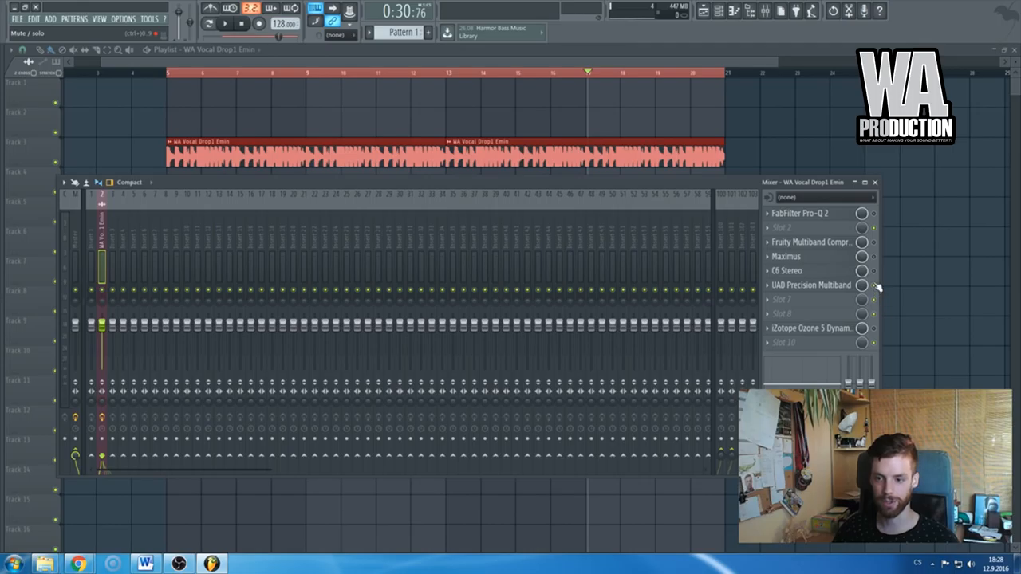